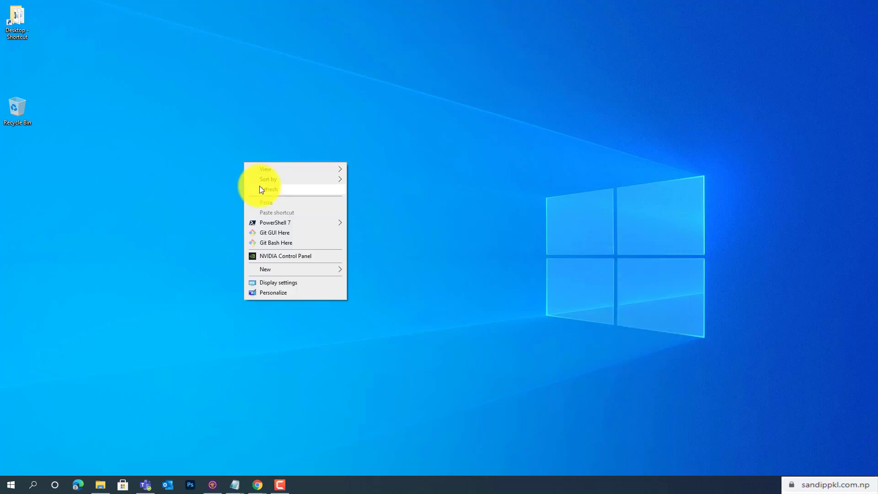
Check the signed-in admin account in Teams and go to the Join or create team page
left_click(143, 484)
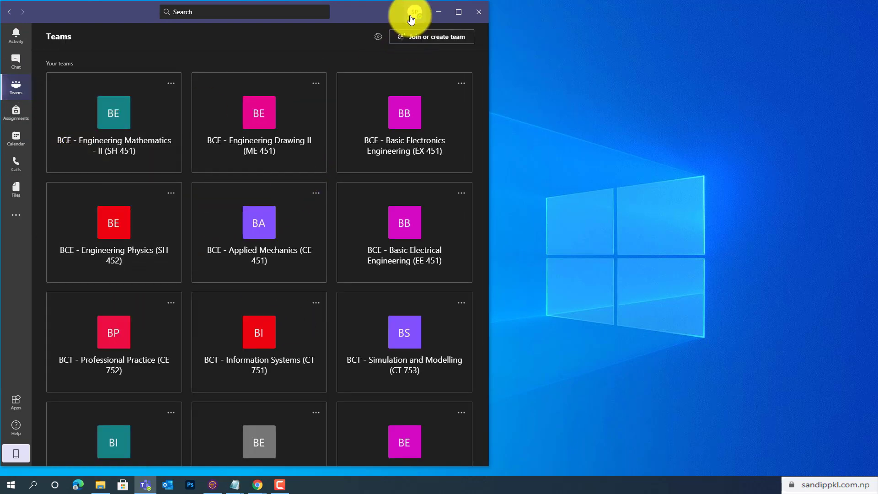
left_click(411, 12)
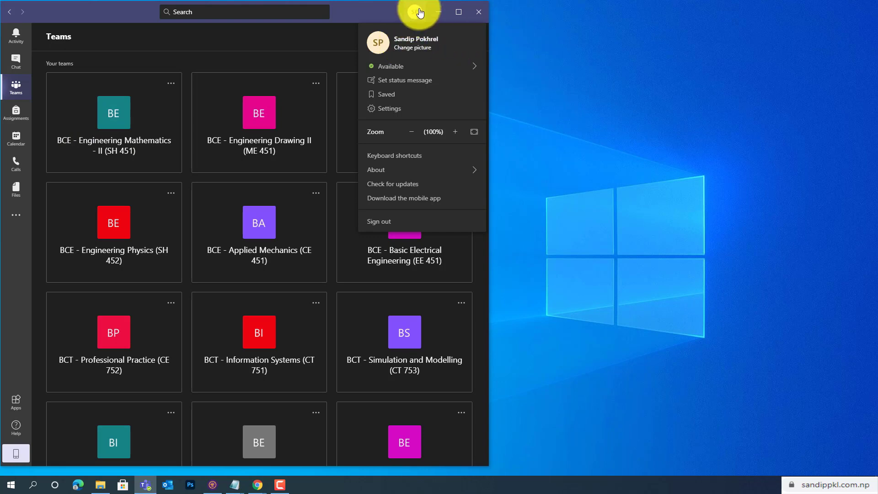
left_click(415, 12)
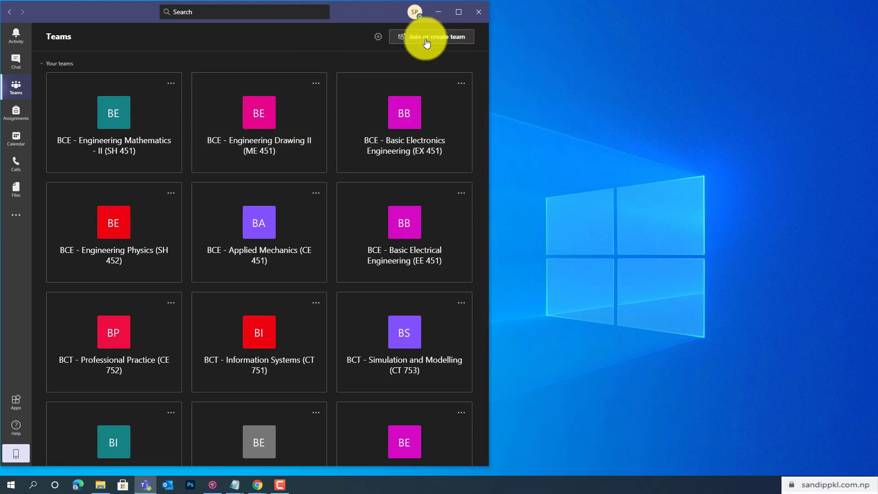
left_click(431, 37)
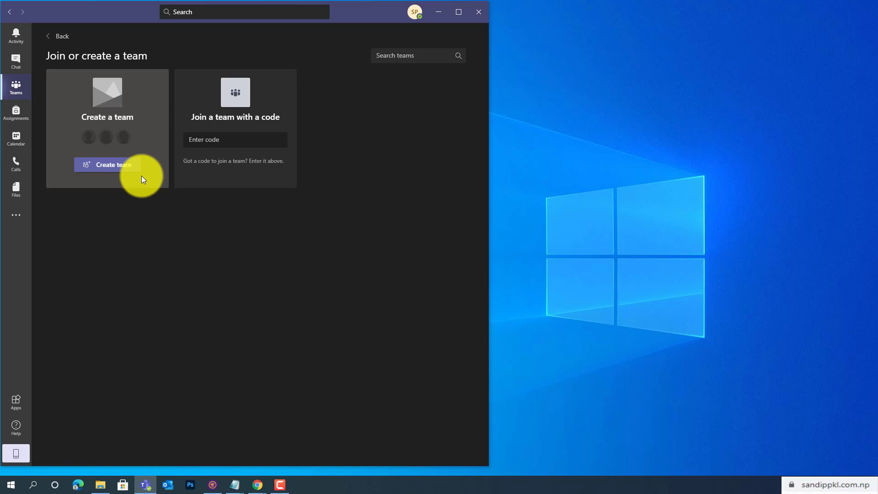
mouse_move(139, 484)
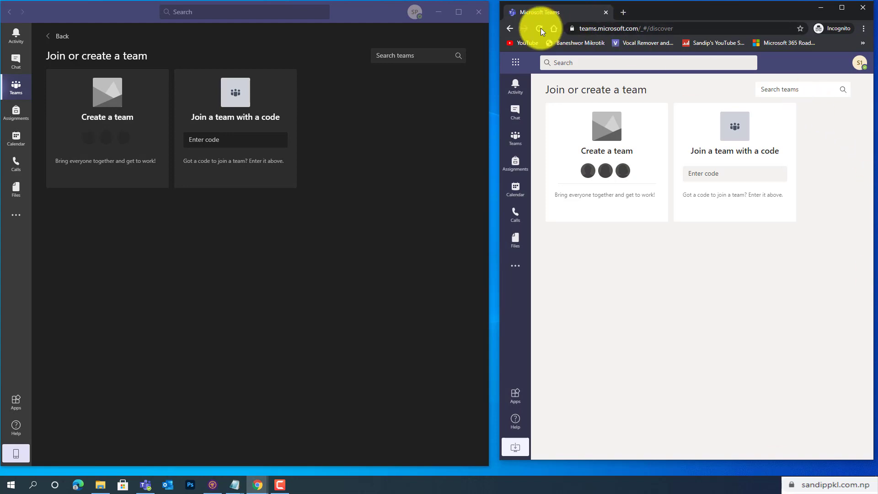
Reload web Teams for the student, confirm Create team is still available, then return to the desktop
left_click(539, 29)
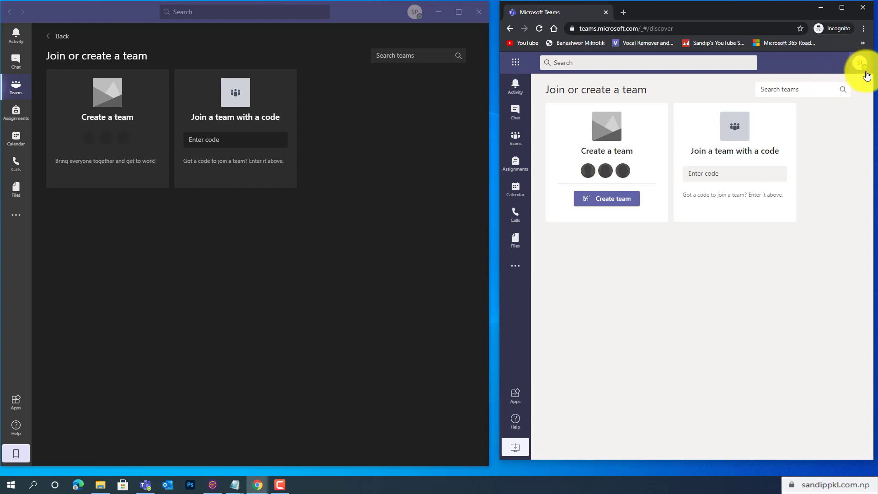
left_click(860, 62)
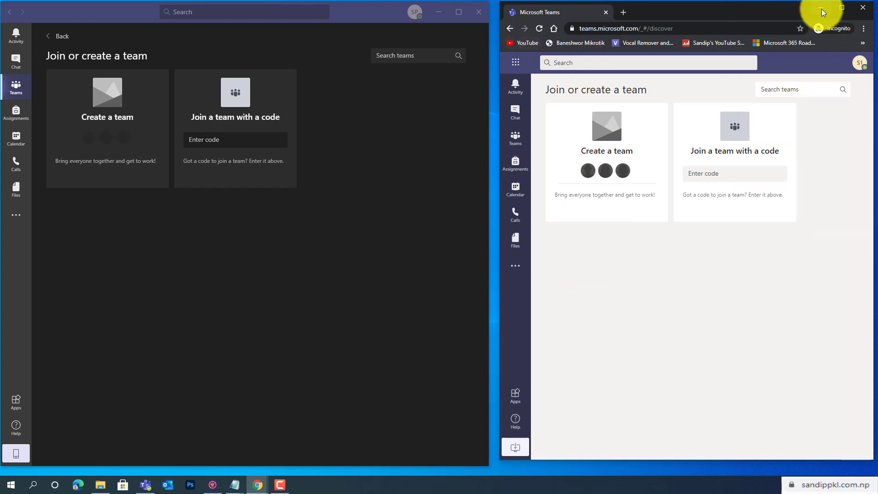
left_click(862, 7)
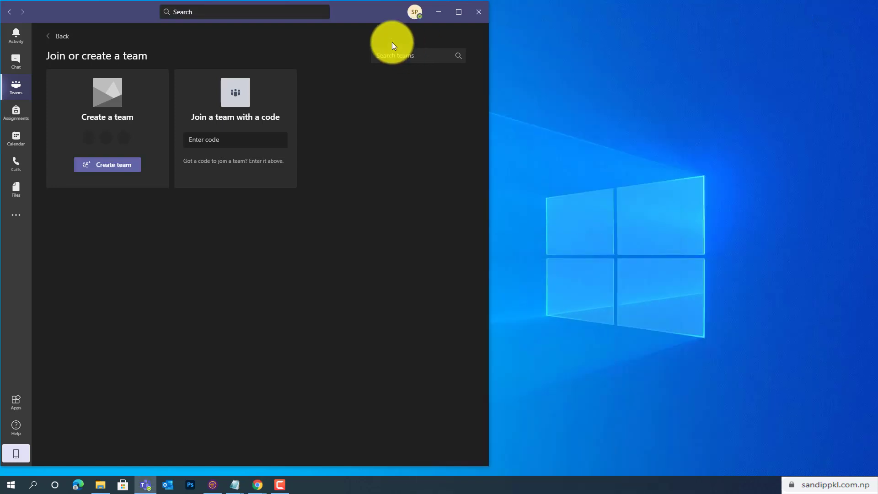
right_click(357, 66)
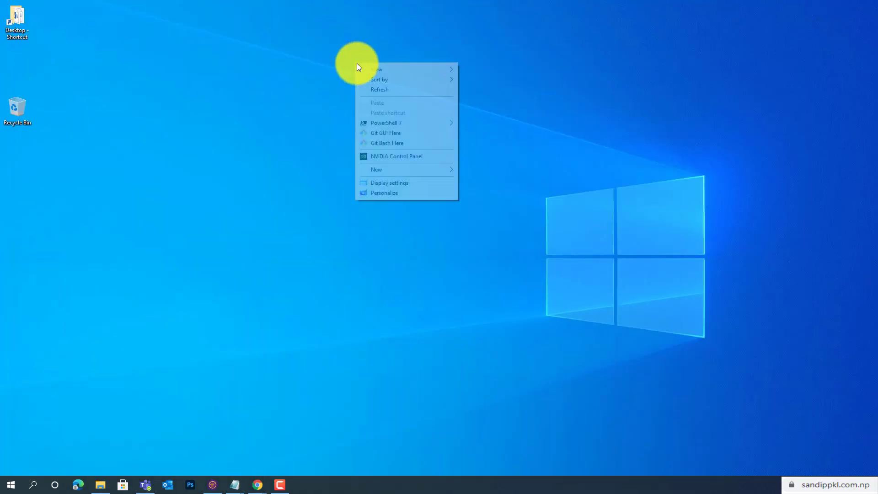
left_click(812, 409)
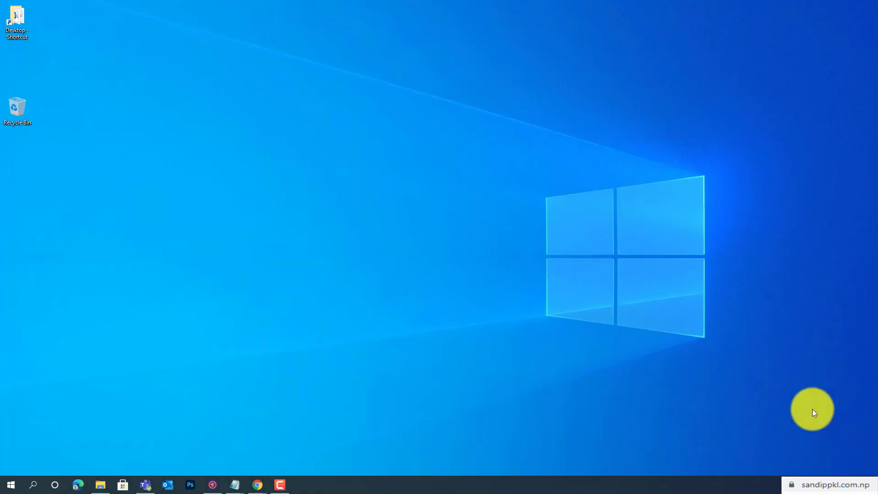
mouse_move(252, 478)
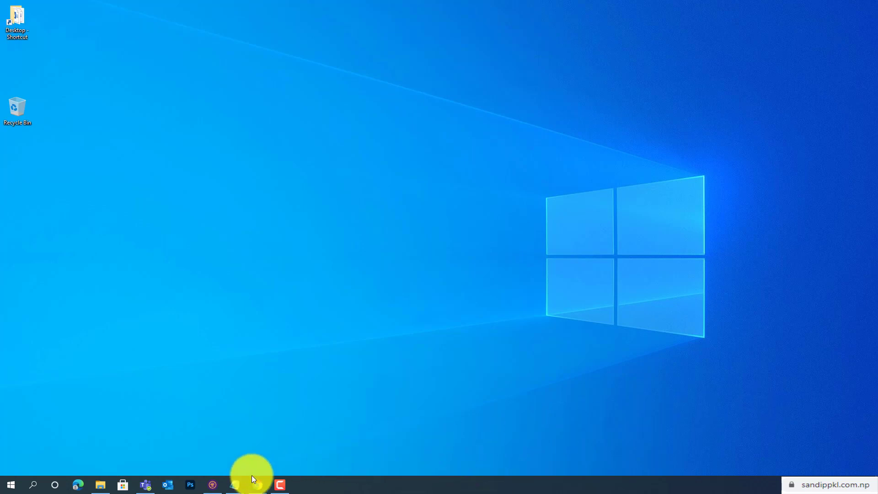
Switch to the admin center in Chrome and start the Add a group wizard
left_click(256, 484)
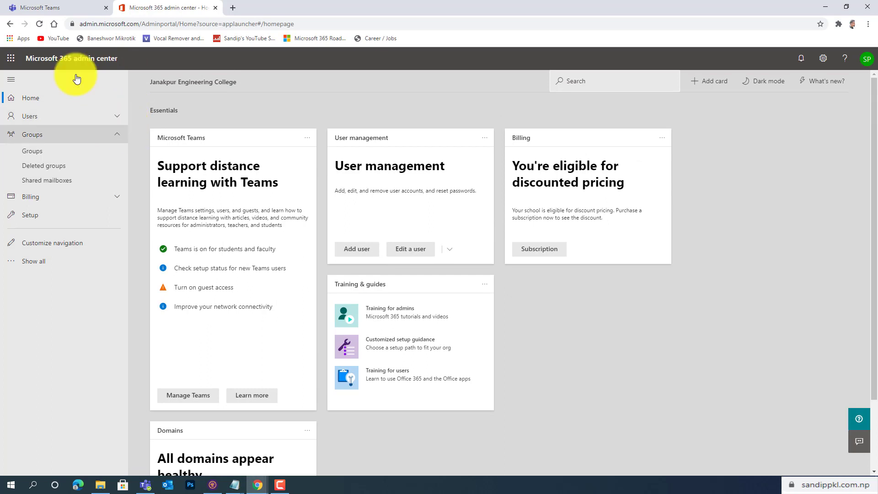
mouse_move(103, 60)
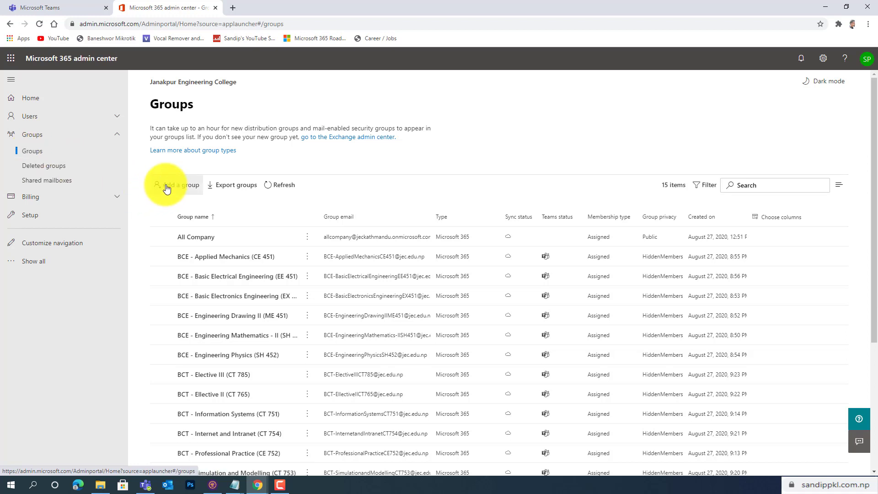
left_click(175, 185)
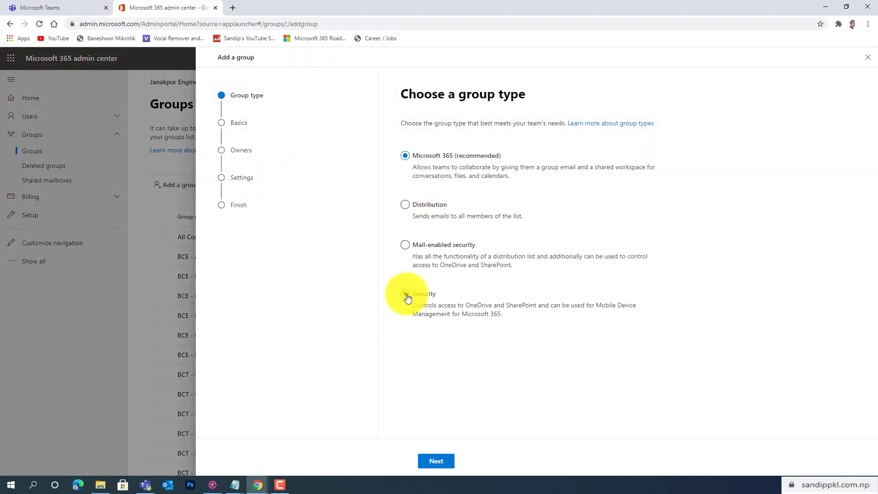
Choose the Security group type and name the group GroupCreators
left_click(405, 294)
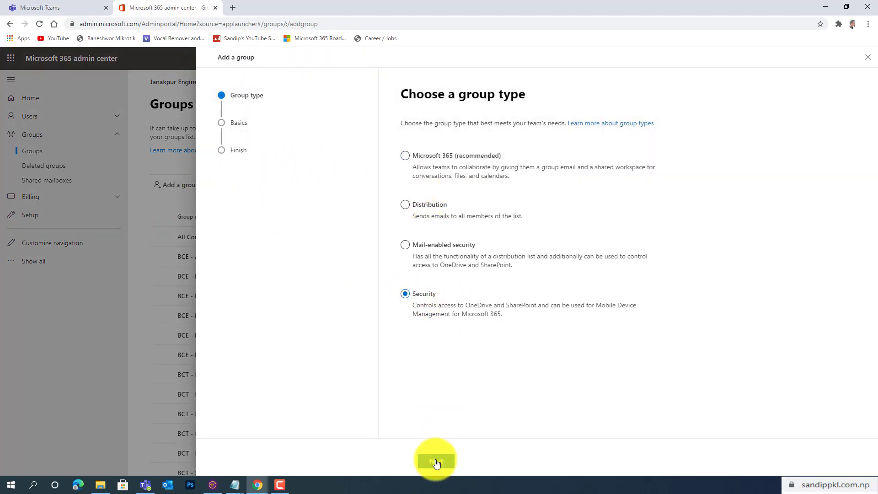
left_click(435, 459)
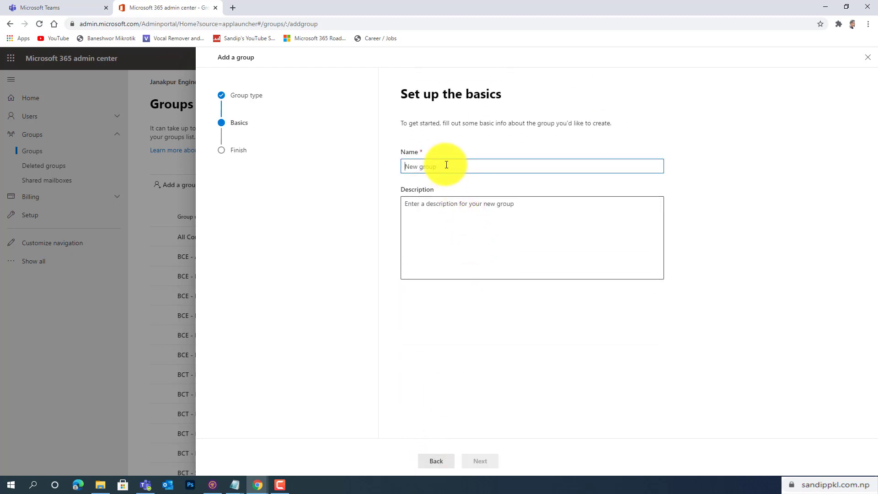
type("G")
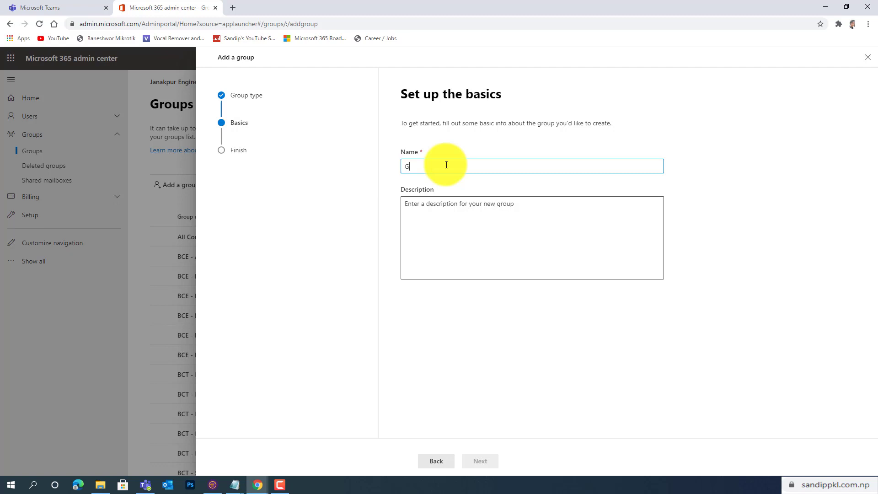
type("roupCreator")
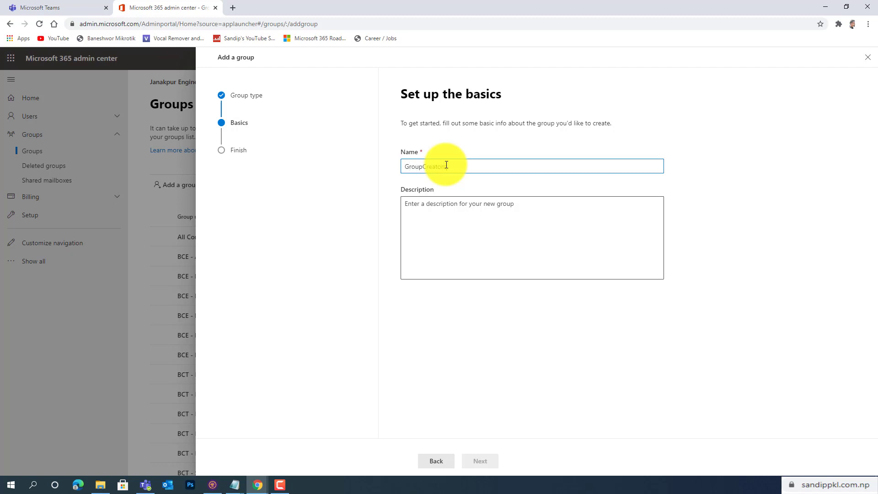
double_click(423, 167)
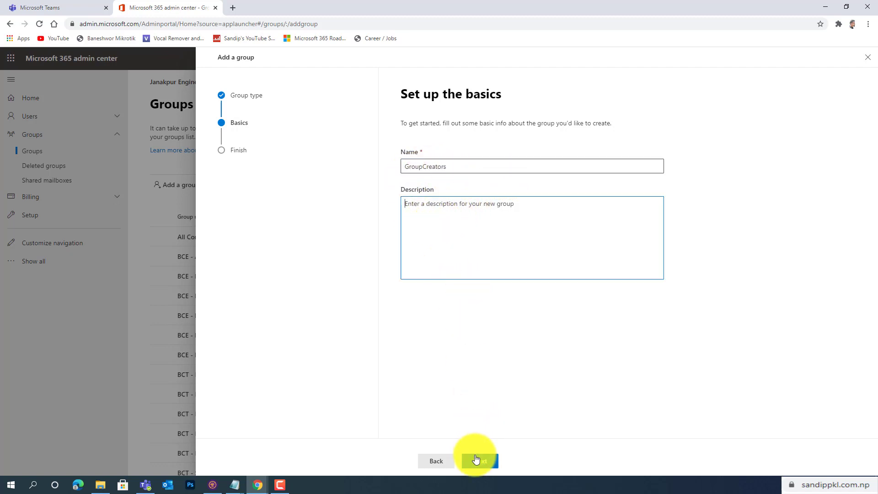
Review and create the GroupCreators security group, then return to the groups list
left_click(477, 460)
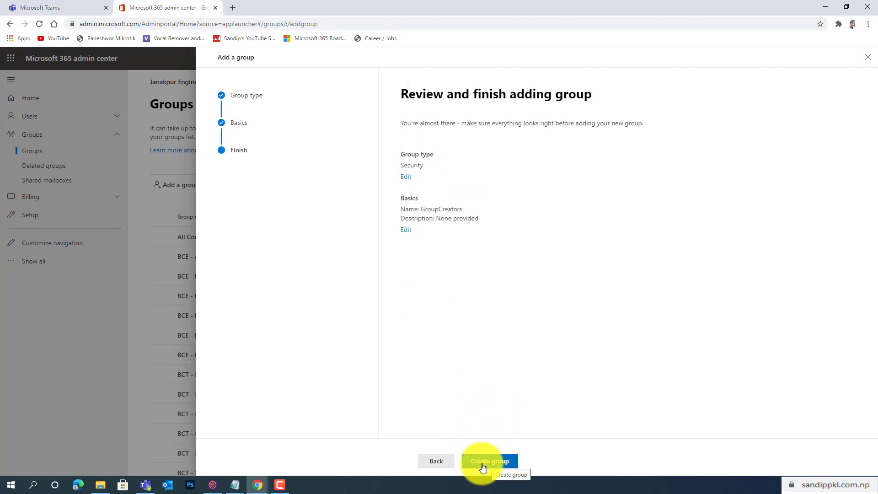
left_click(489, 461)
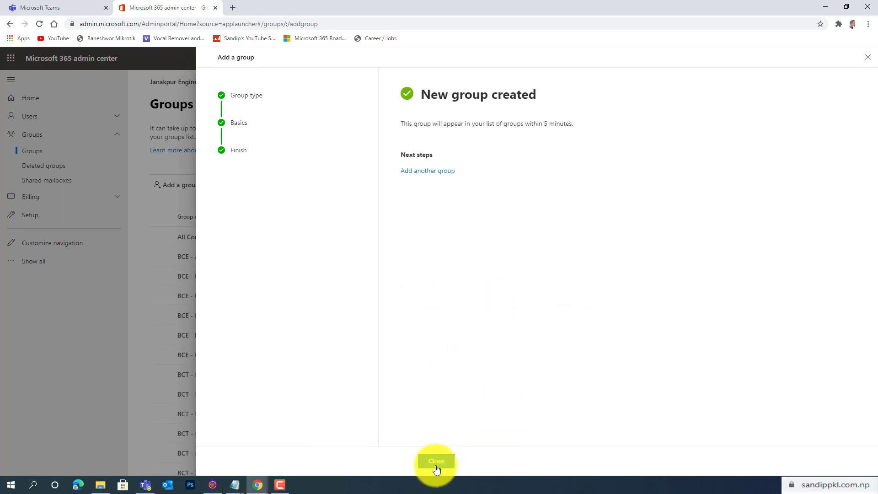
left_click(436, 461)
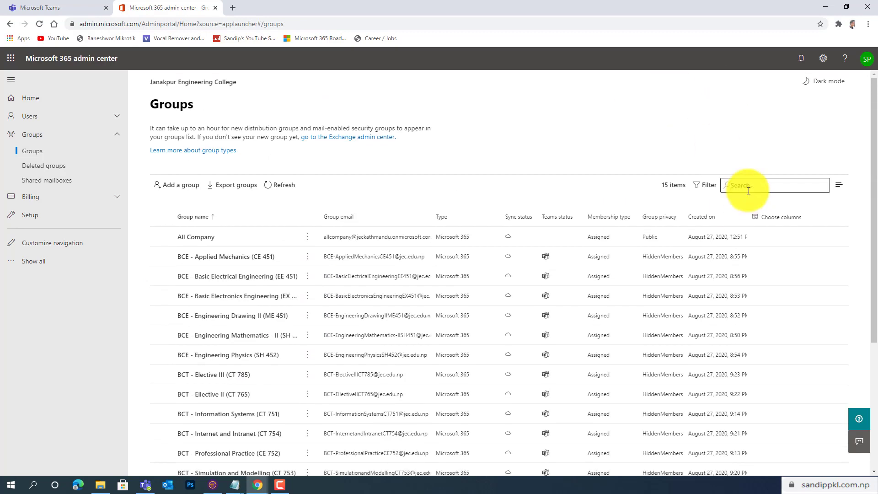
Filter the groups list by 'group' and open the GroupCreators group details
type("group")
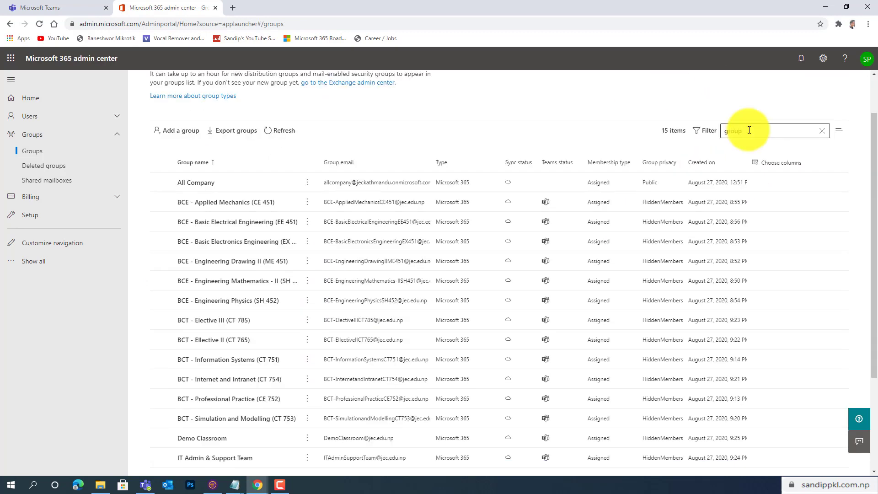
type("group")
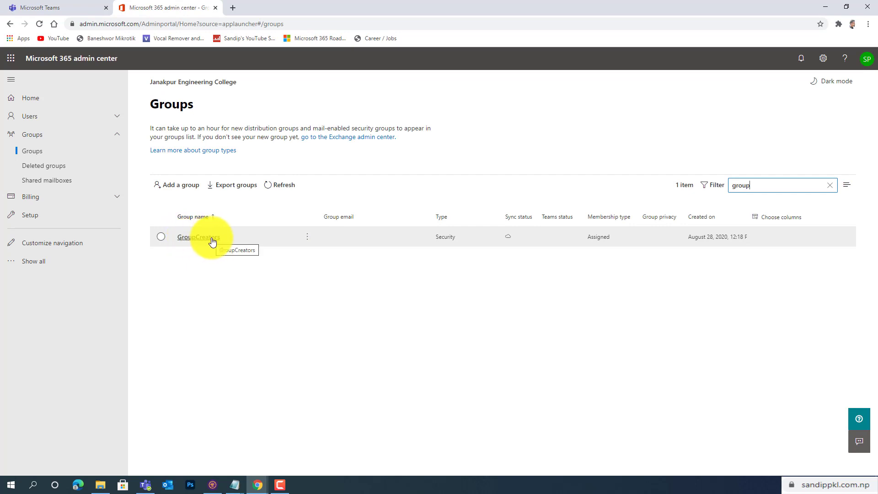
mouse_move(442, 237)
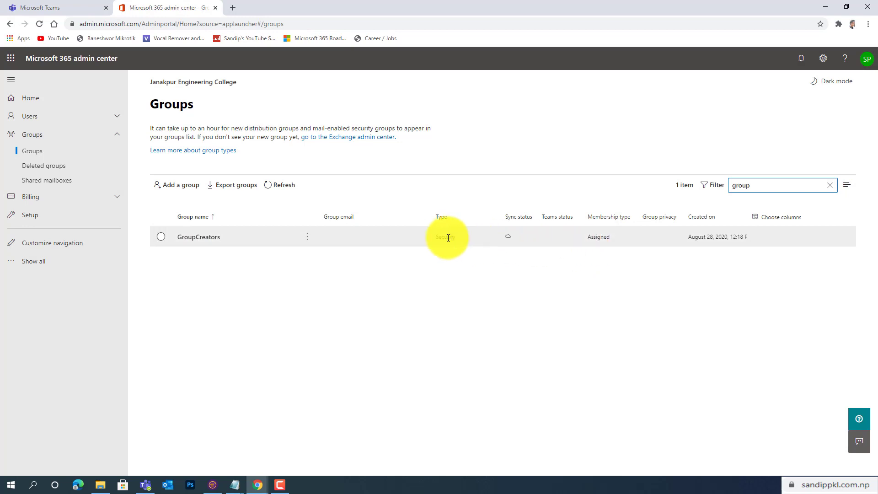
left_click(198, 237)
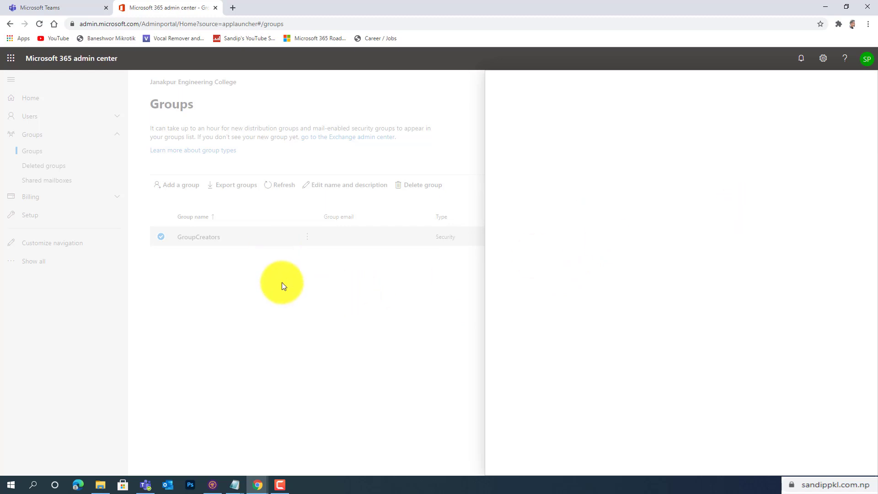
mouse_move(114, 129)
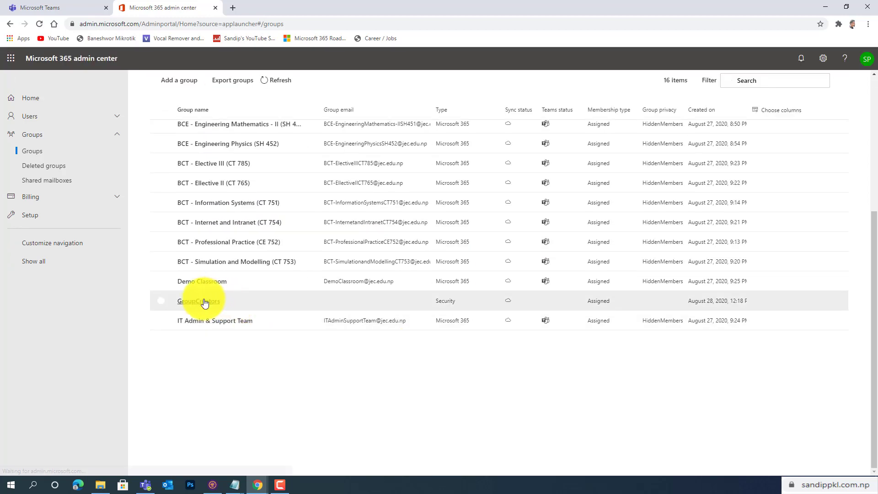
left_click(198, 301)
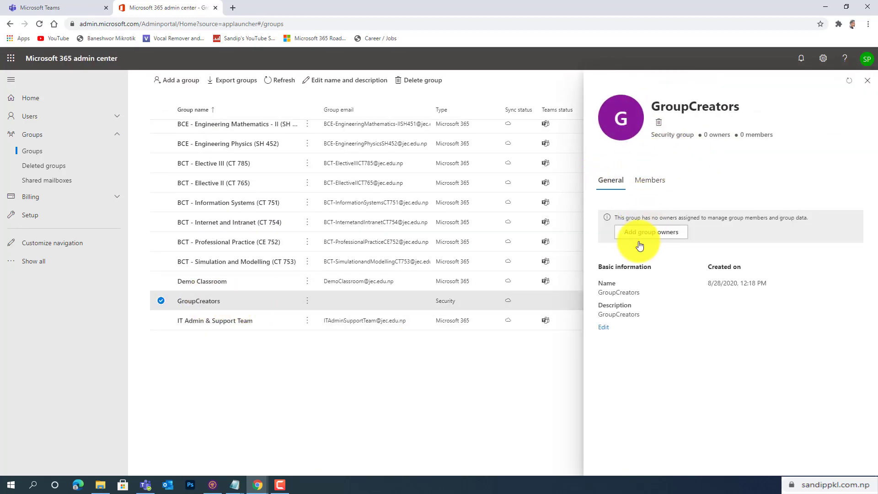
left_click(649, 232)
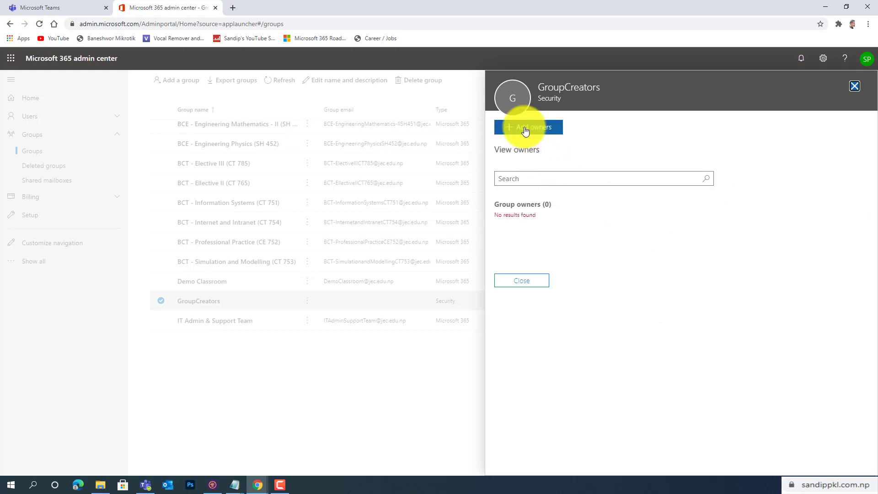
left_click(527, 127)
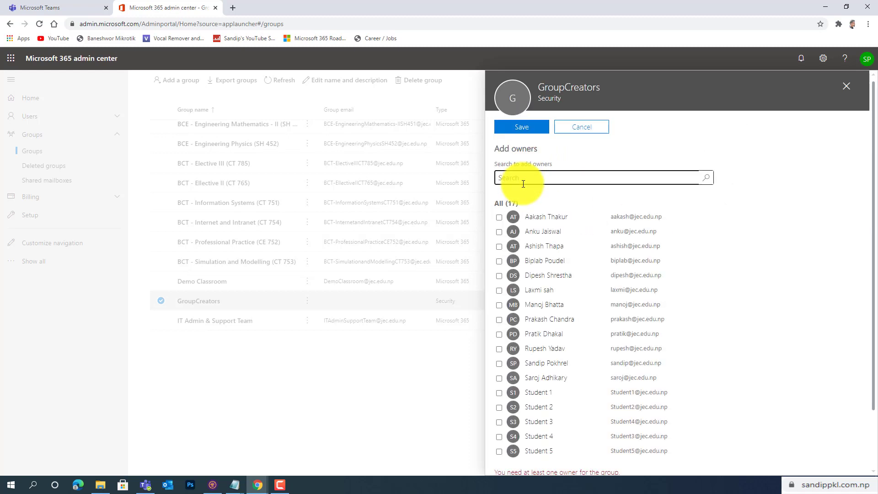
type("sand")
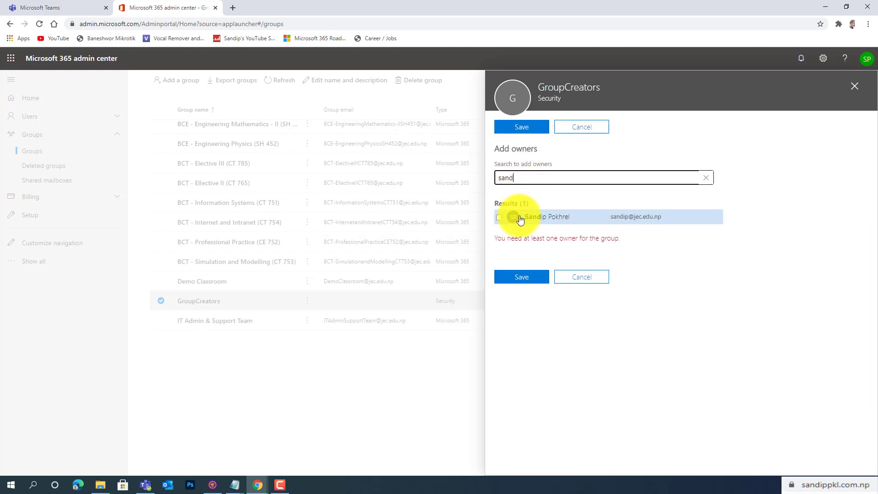
left_click(520, 127)
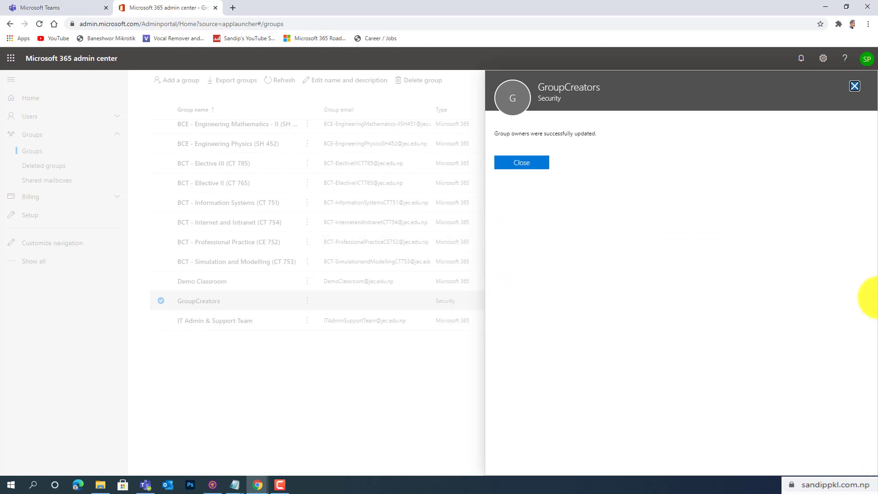
left_click(520, 161)
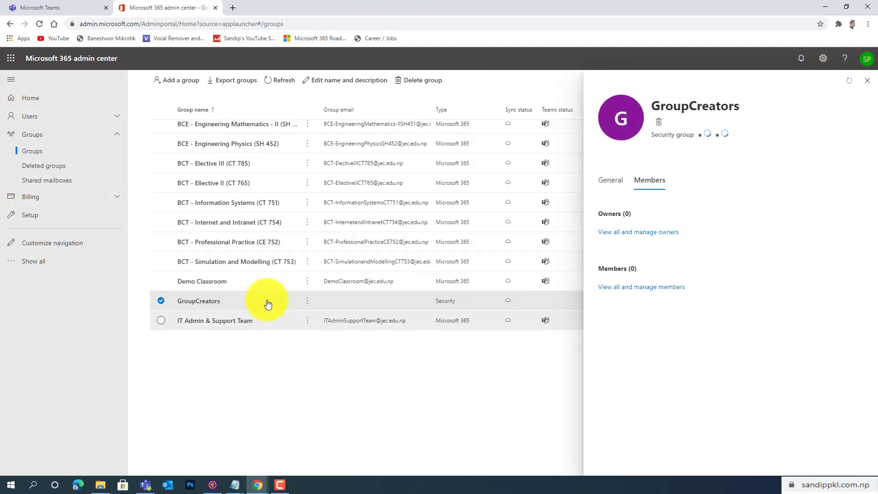
left_click(609, 180)
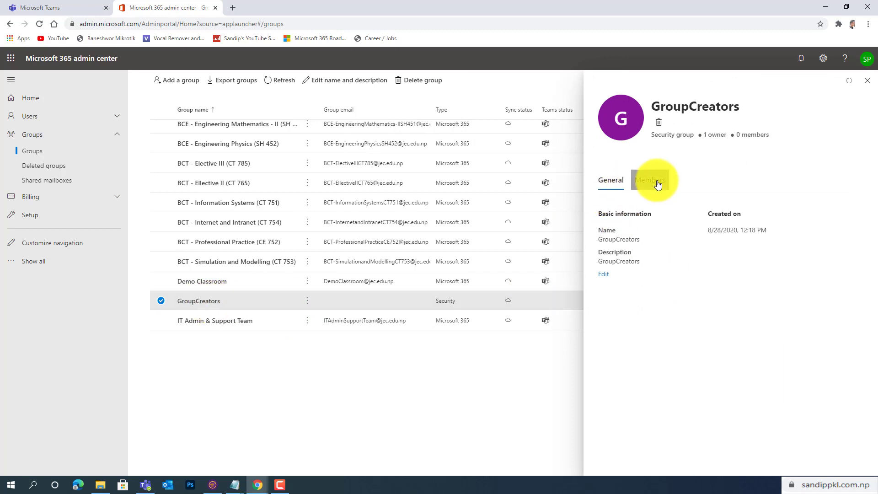
left_click(648, 179)
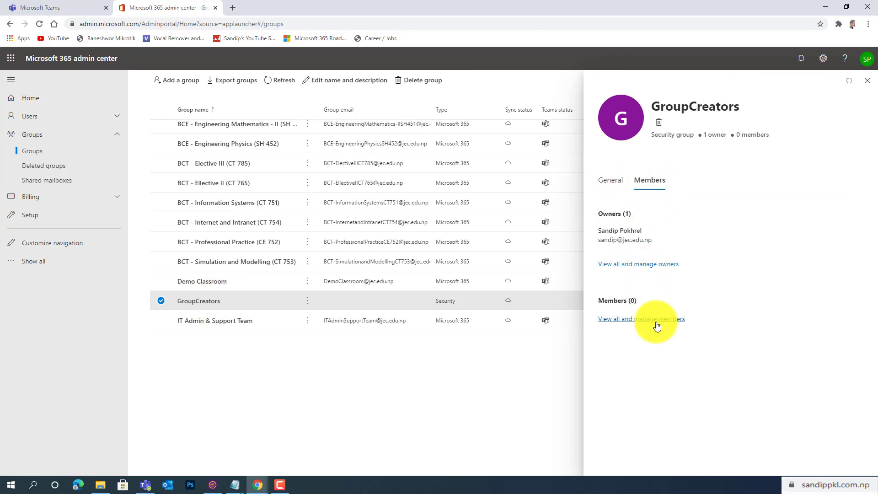
left_click(641, 319)
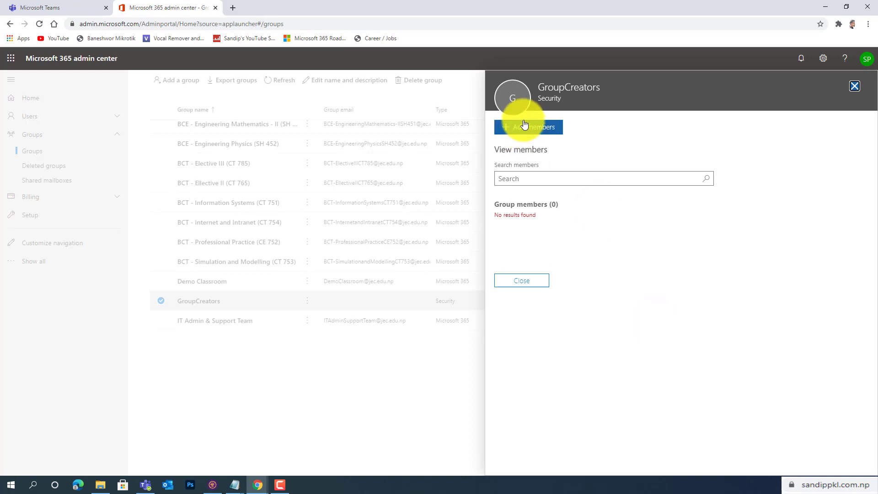
left_click(528, 127)
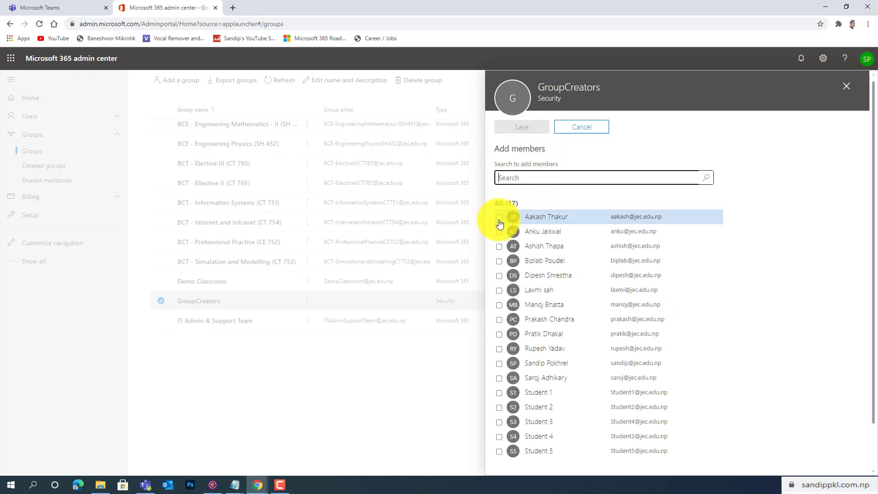
left_click(498, 217)
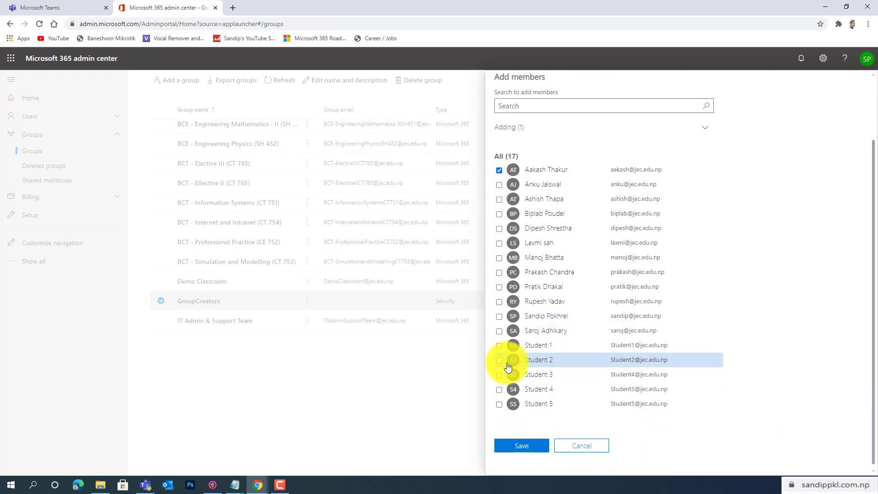
left_click(498, 316)
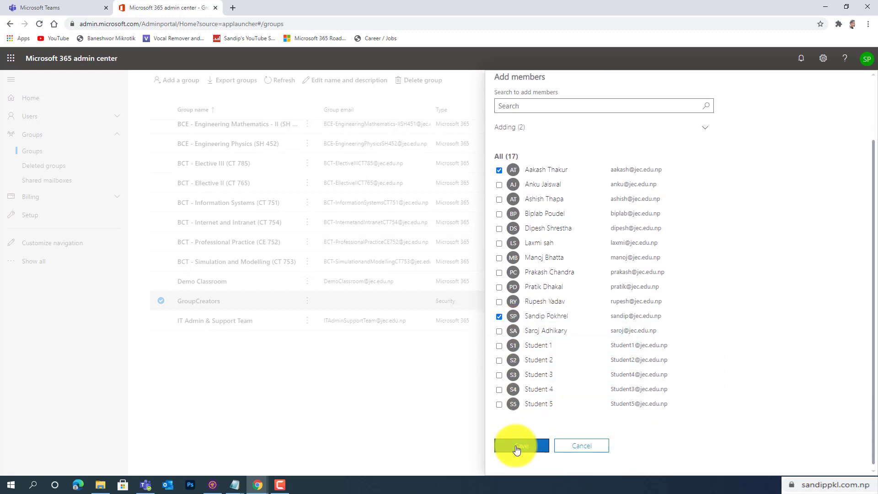
left_click(517, 444)
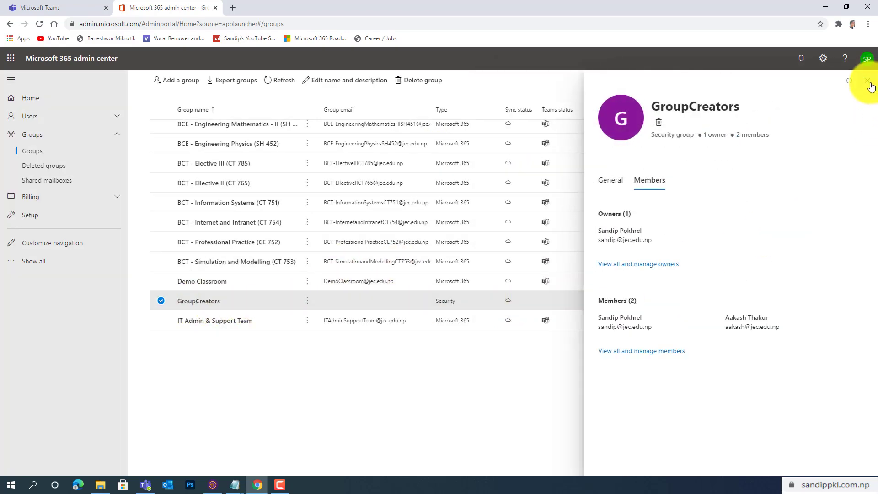
Close the group details and open edtecinfo.com in a new Chrome tab
left_click(868, 81)
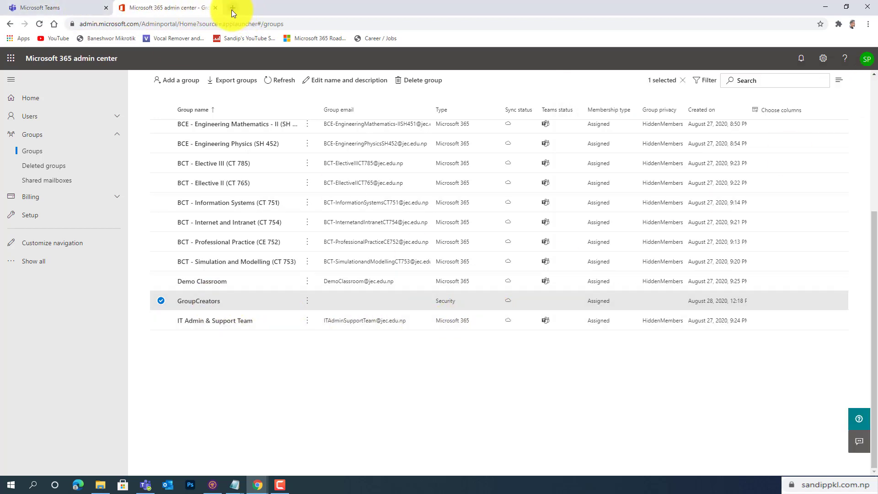
left_click(341, 7)
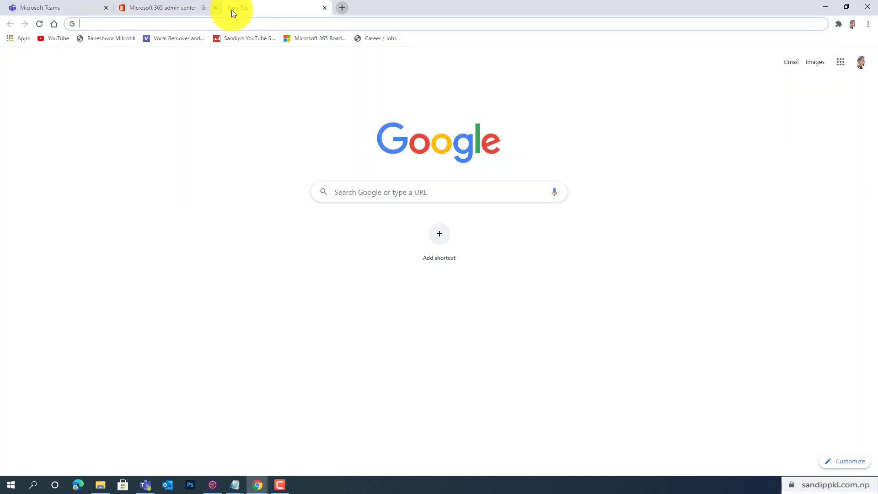
type("edtecinfo.com")
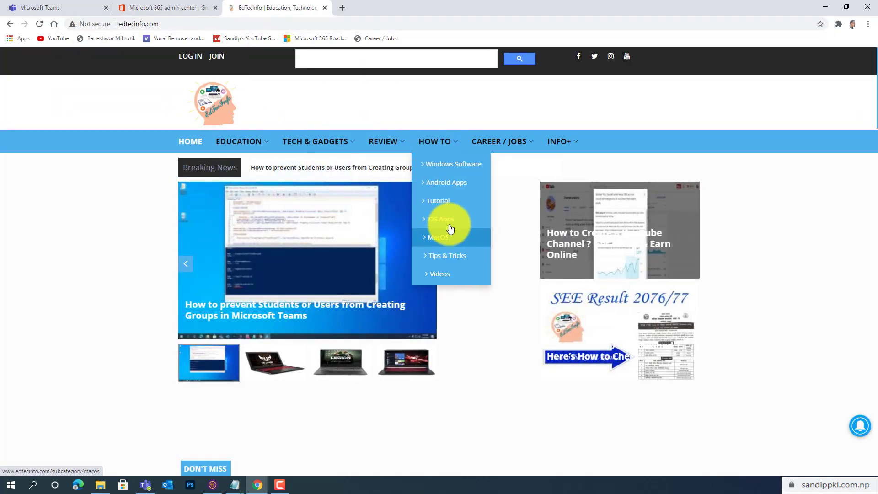
Open the tutorial on preventing group creation in Teams and follow its GroupCreators.ps1 download link
left_click(439, 200)
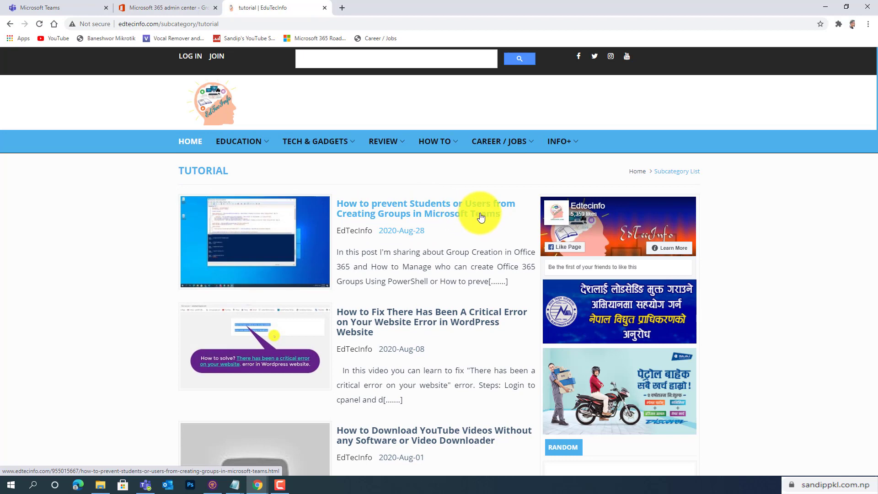
left_click(425, 208)
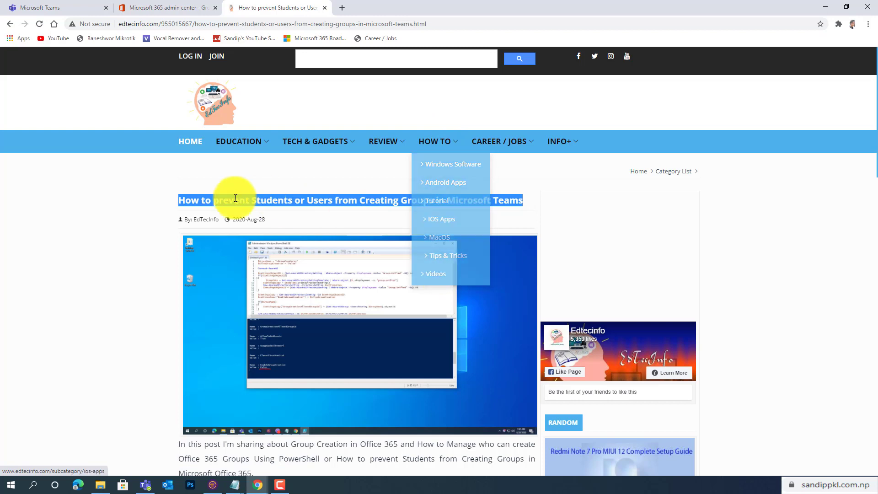
scroll("down", 3)
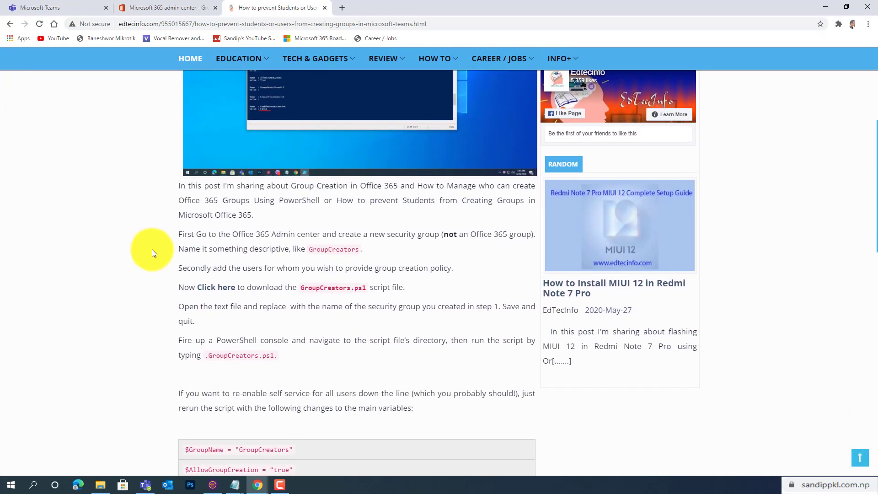
scroll("down", 3)
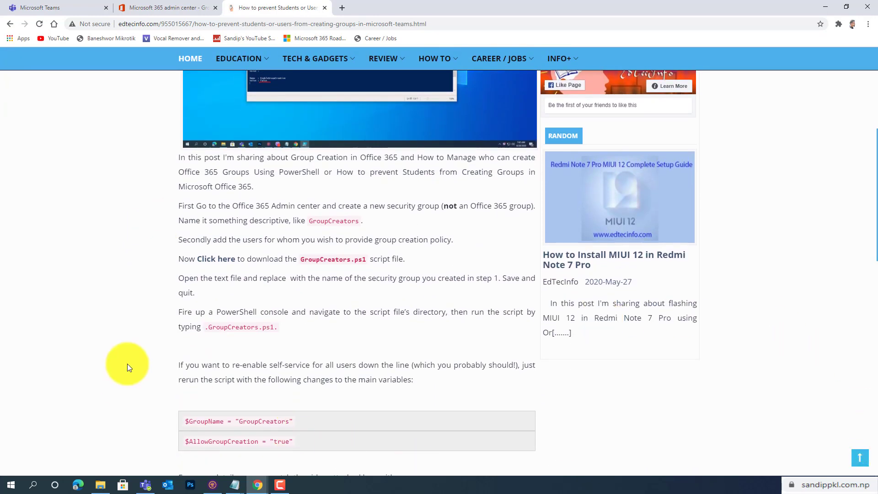
mouse_move(301, 263)
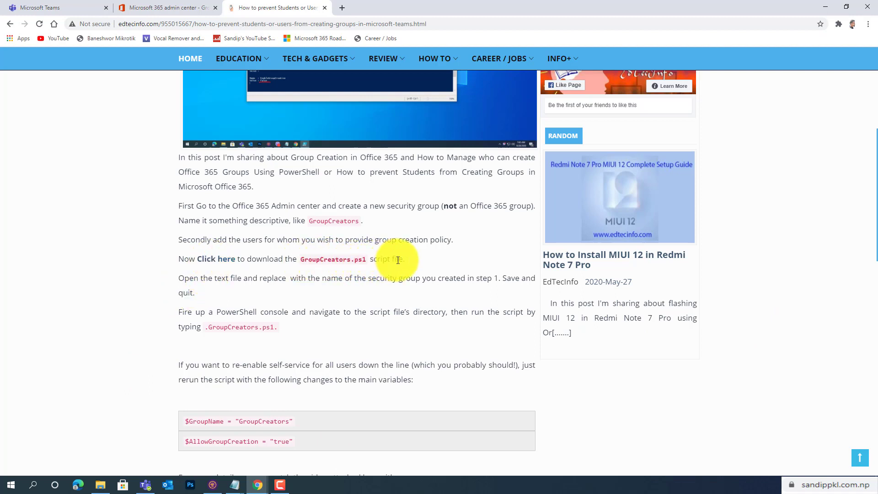
left_click(215, 259)
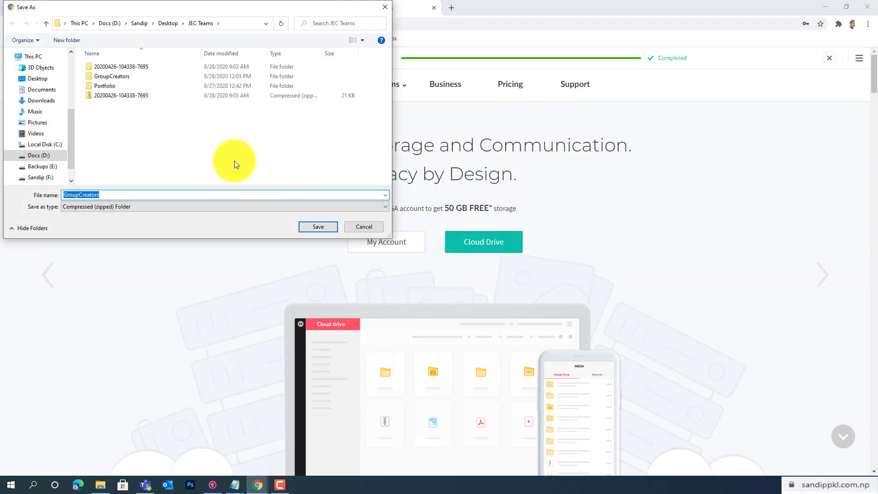
Save GroupCreators.zip into the JEC Teams > GroupCreators folder
left_click(111, 76)
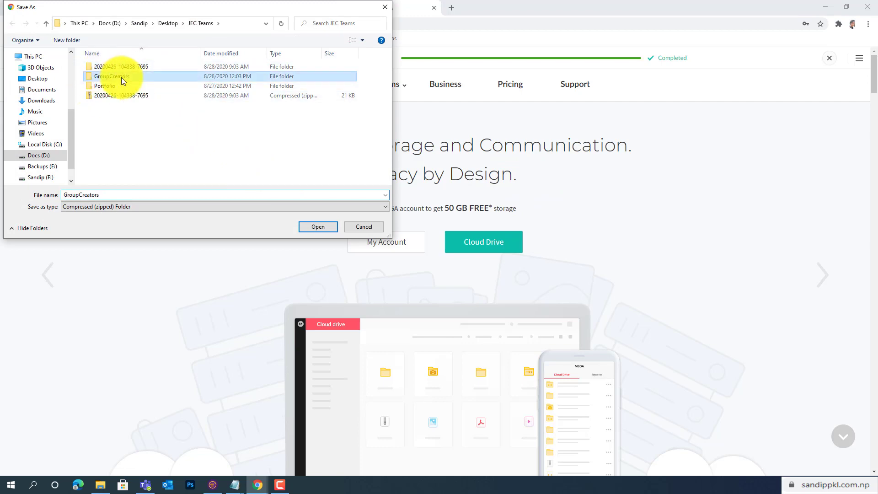
double_click(112, 77)
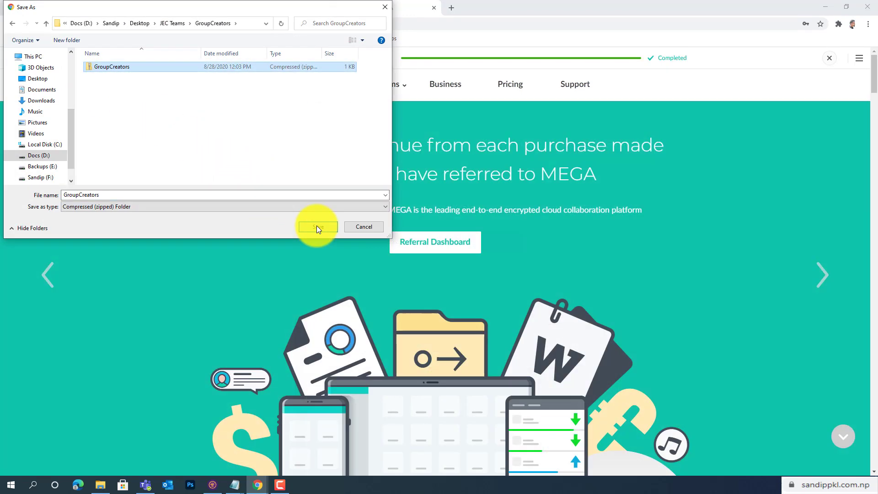
left_click(317, 226)
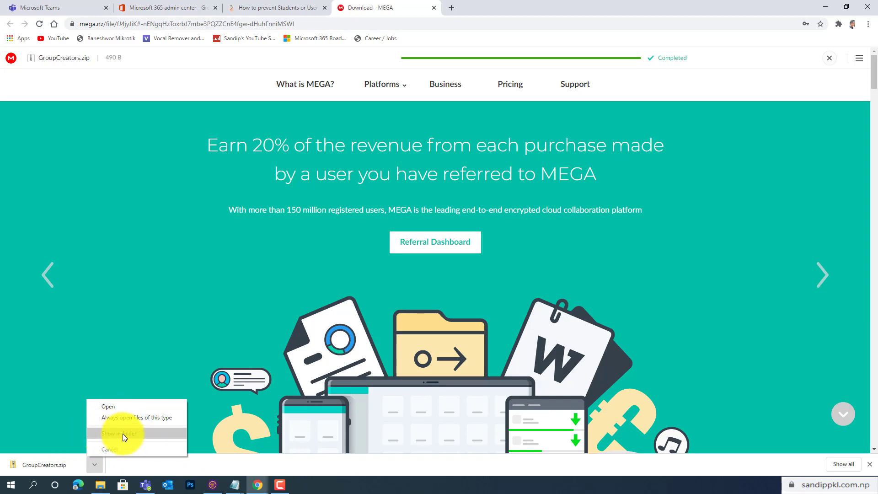
Extract GroupCreators.zip to the suggested folder
right_click(156, 150)
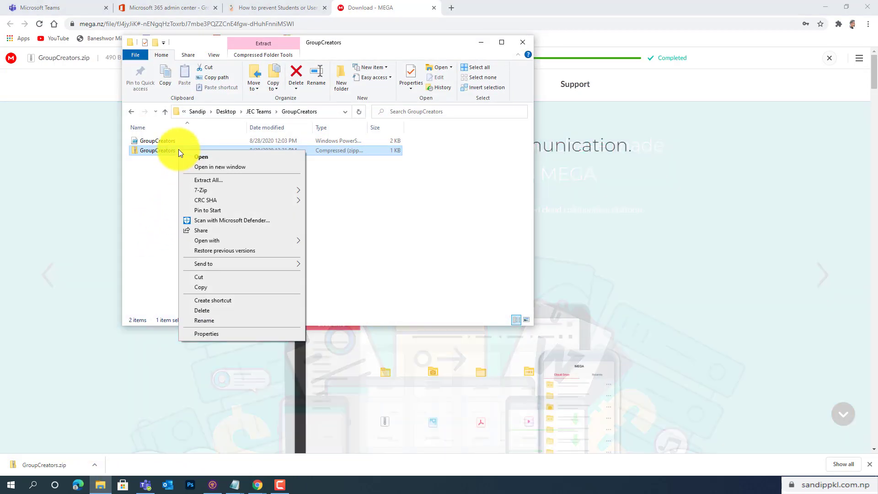
left_click(208, 180)
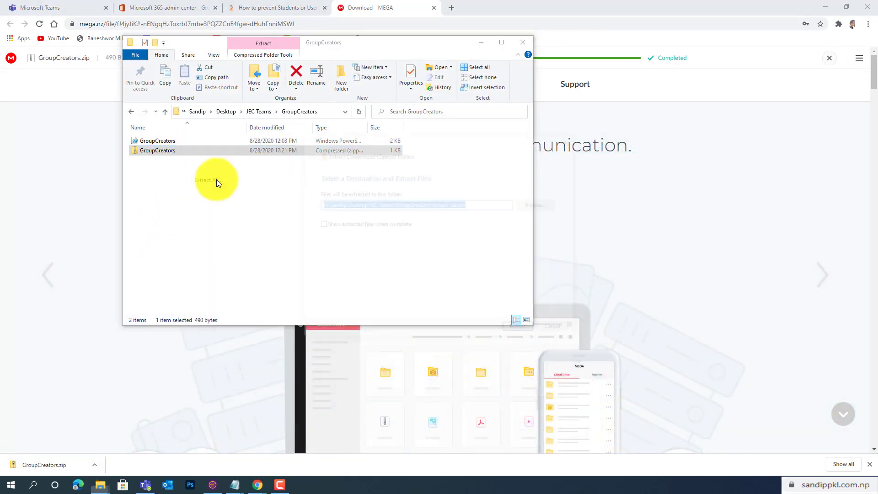
left_click(215, 179)
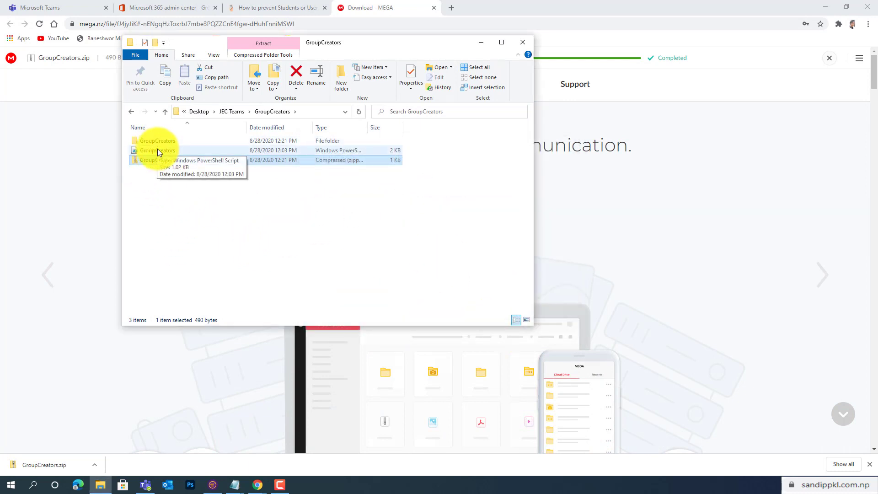
Open the extracted folder and start editing GroupCreators.ps1
double_click(157, 140)
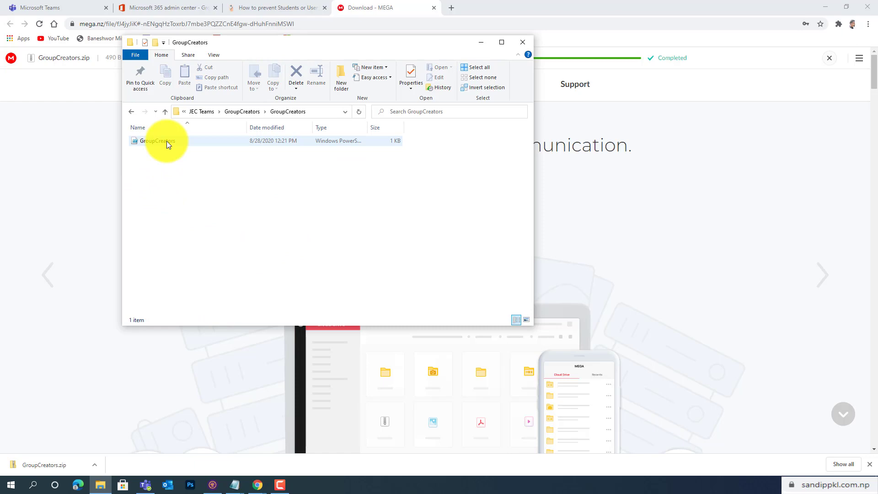
double_click(157, 140)
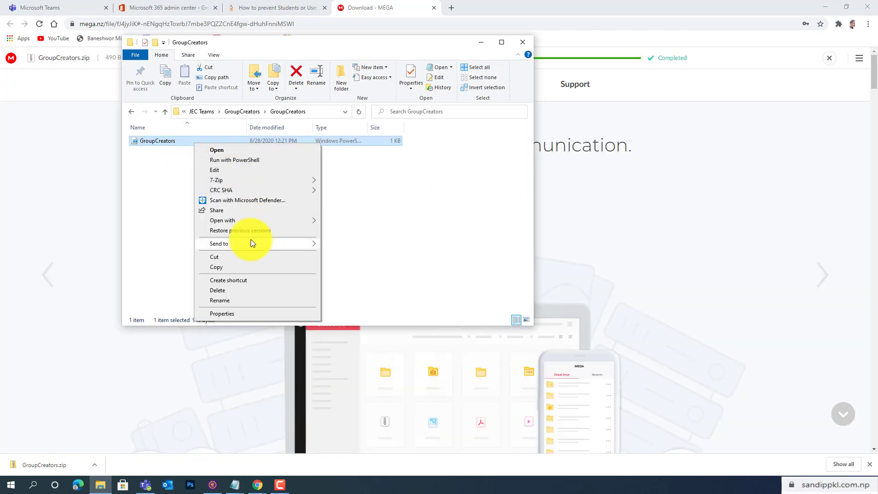
left_click(251, 210)
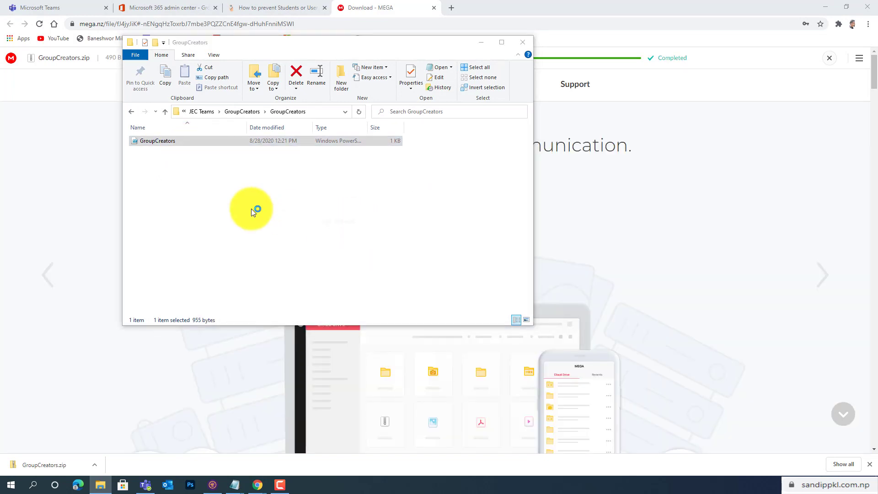
double_click(157, 140)
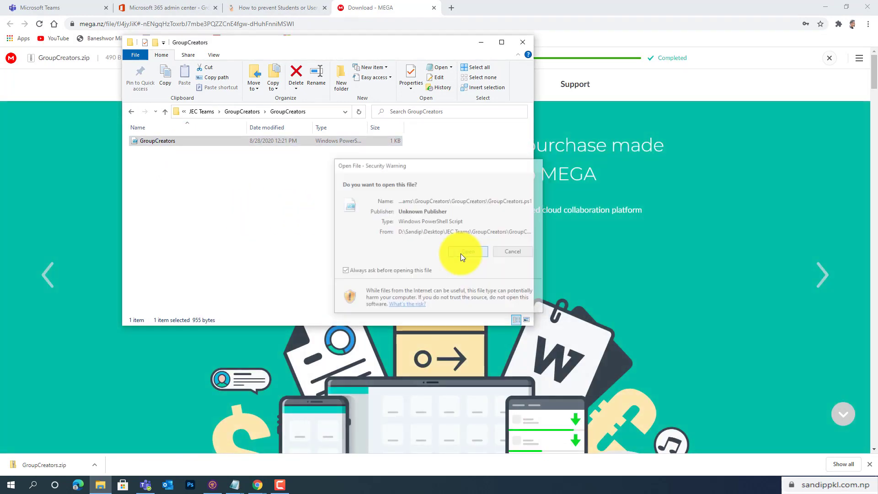
Copy the whole GroupCreators.ps1 script text from Notepad and search Start for PowerShell
left_click(466, 251)
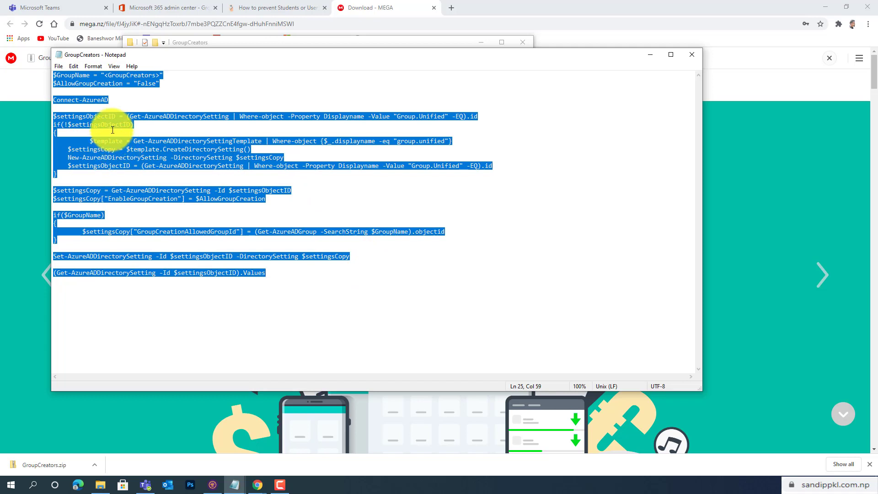
right_click(112, 129)
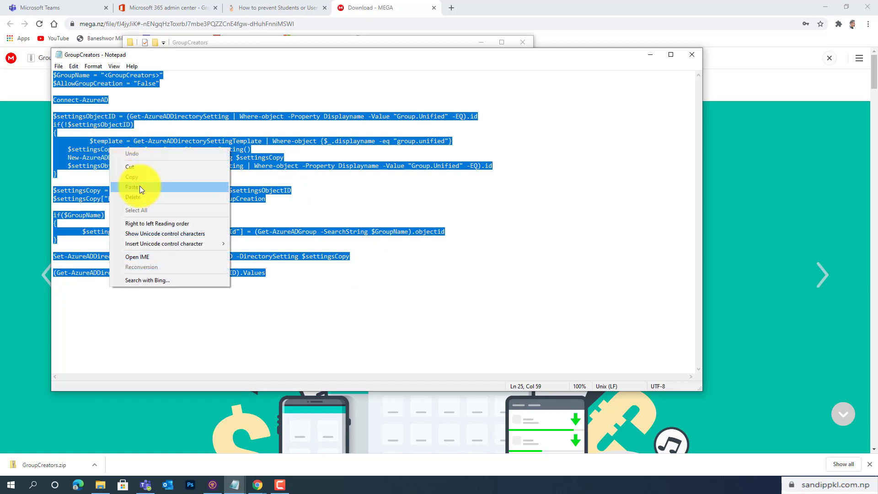
left_click(131, 177)
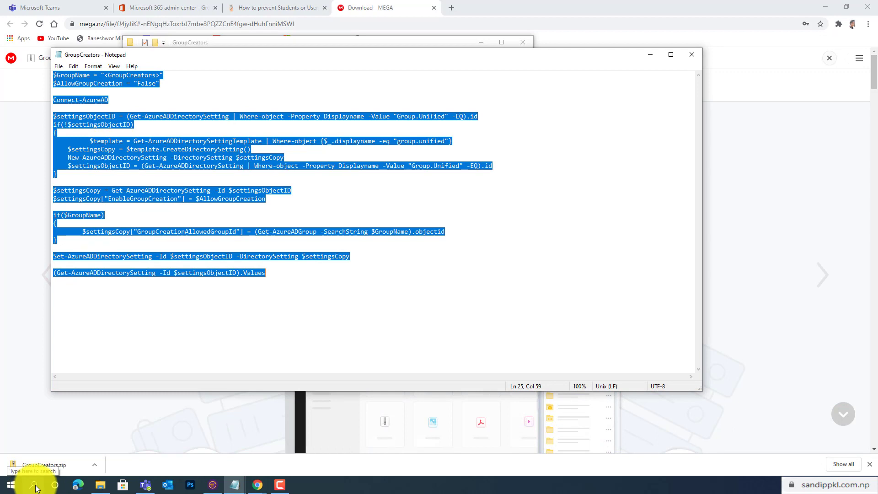
left_click(33, 484)
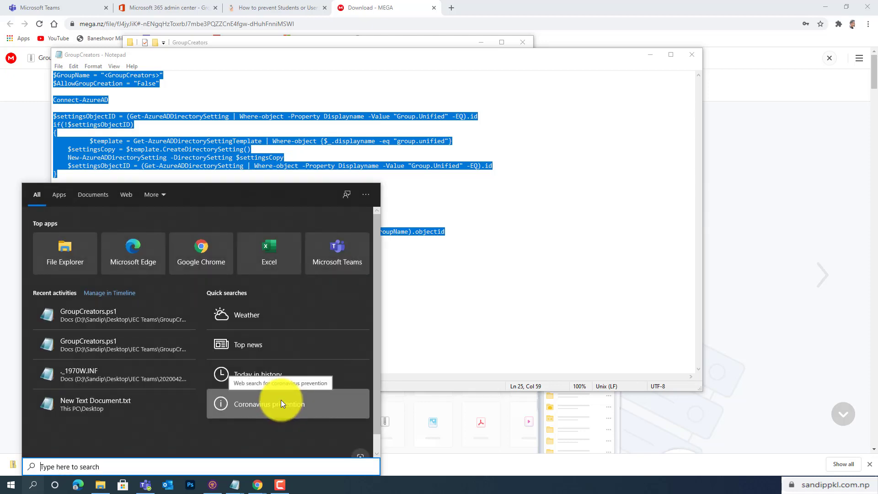
type("powe")
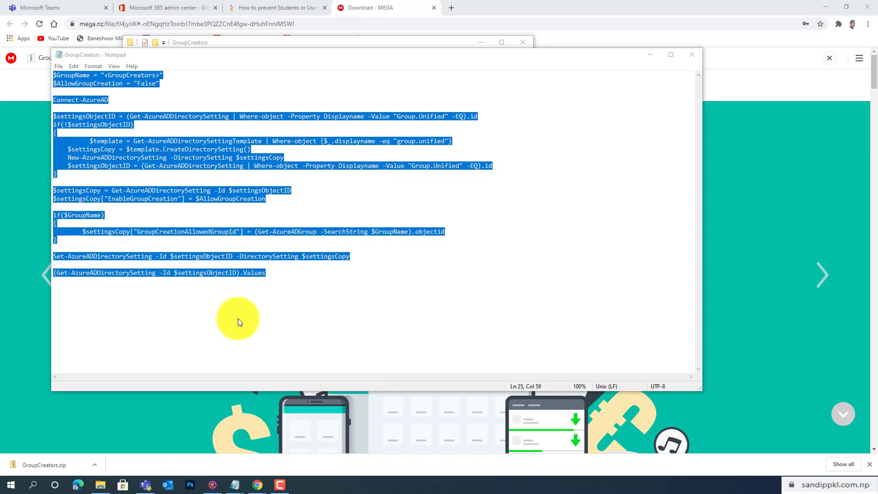
Paste the script into a new ISE tab with group name GroupCreators and run it
left_click(302, 484)
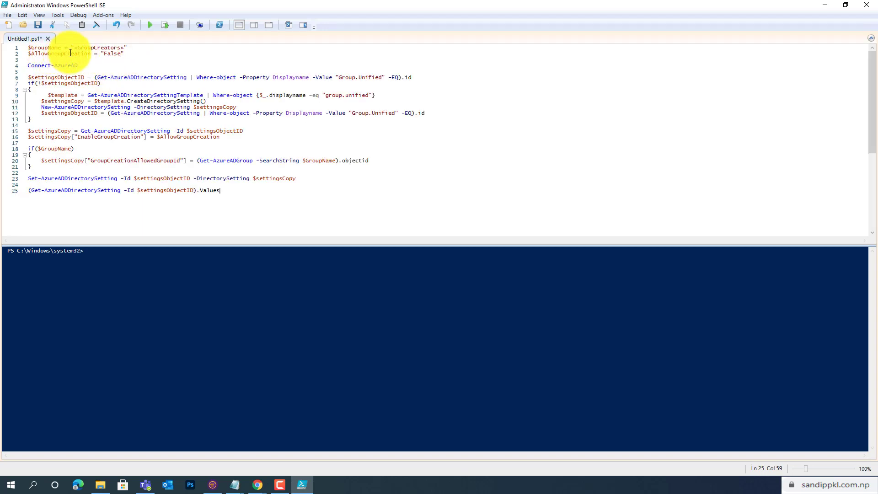
left_click(81, 47)
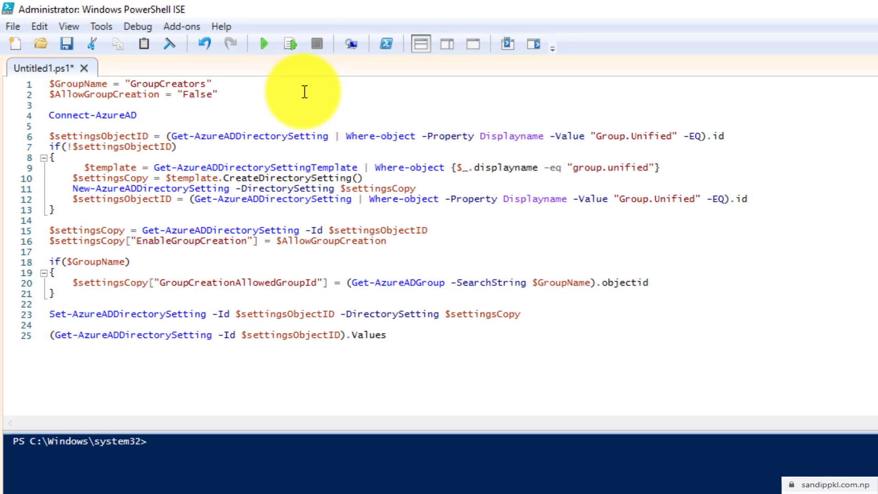
mouse_move(294, 92)
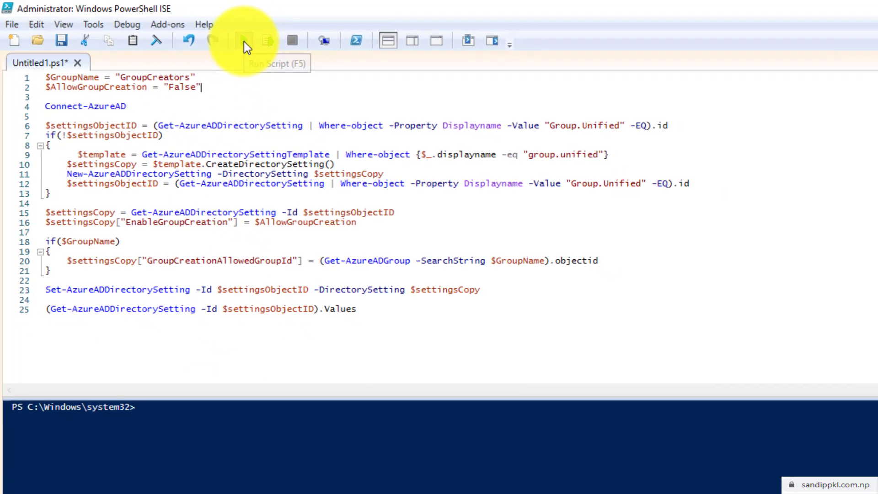
left_click(244, 40)
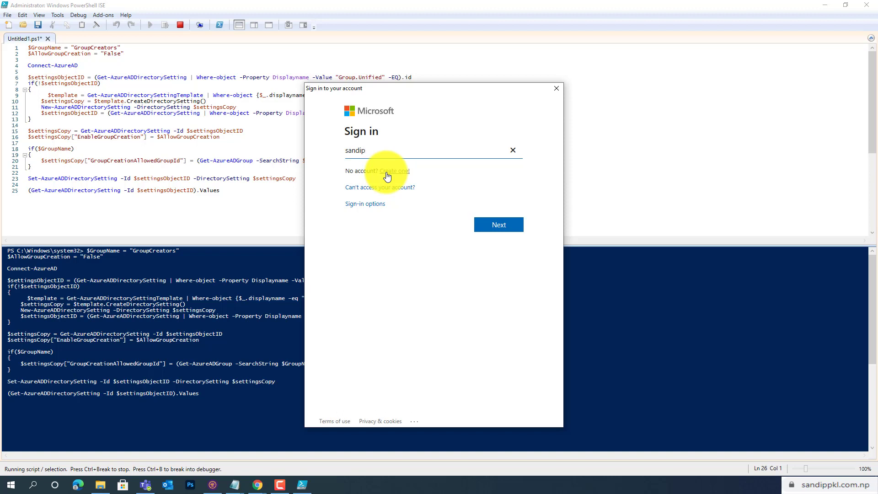
Enter the admin username and password in the Microsoft sign-in prompt for Connect-AzureAD
type("@jed")
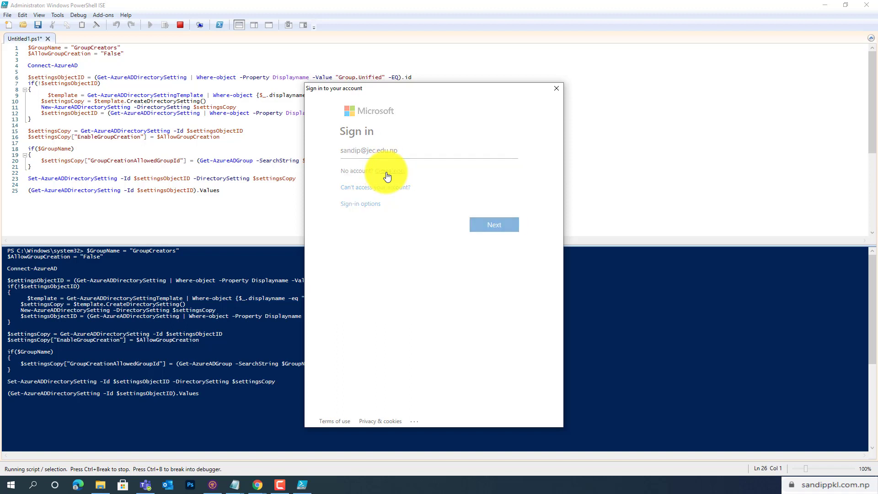
left_click(493, 224)
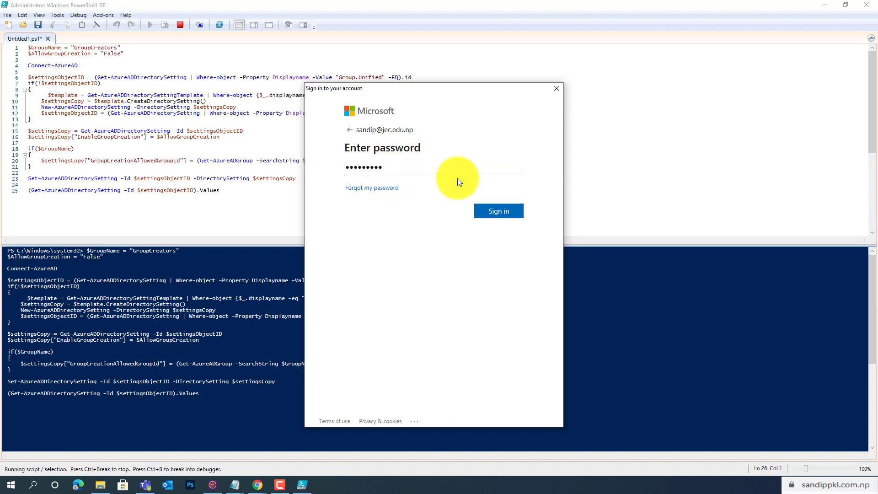
left_click(497, 210)
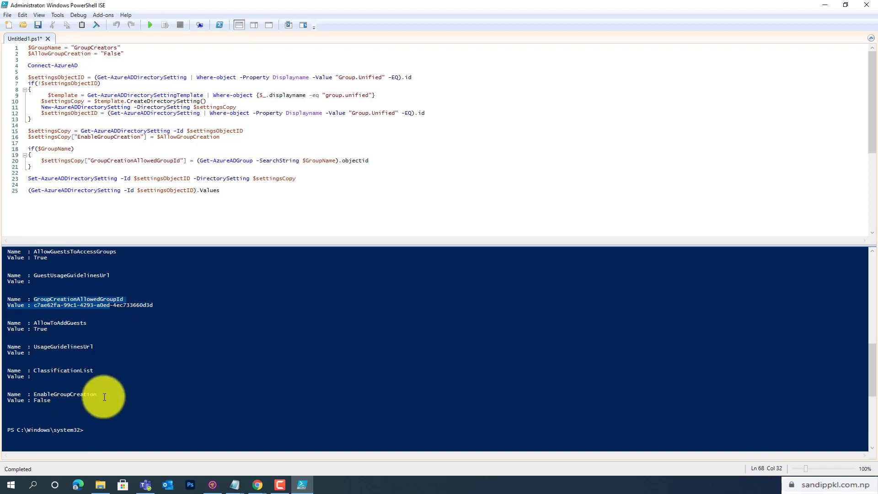
mouse_move(102, 372)
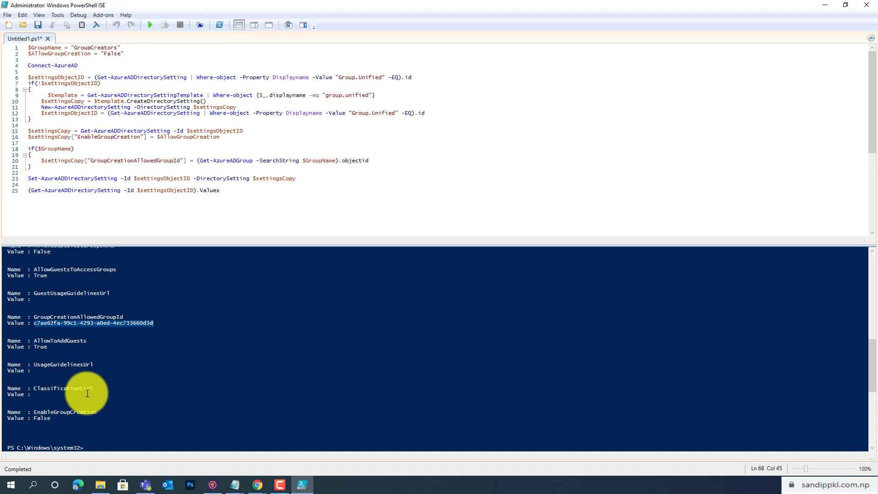
Scroll the console output to confirm EnableGroupCreation is False and GroupCreationAllowedGroupId is set
scroll("down", 3)
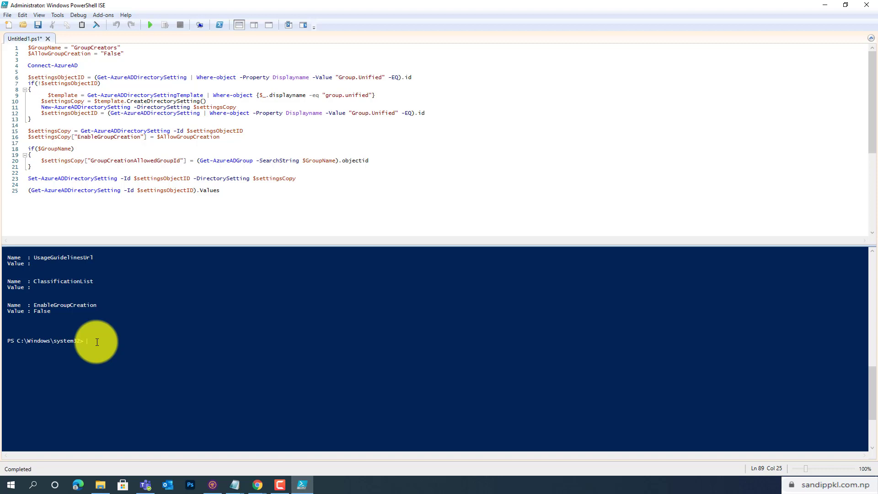
Type Install-Module AzureADPreview at the ISE console prompt
type("1")
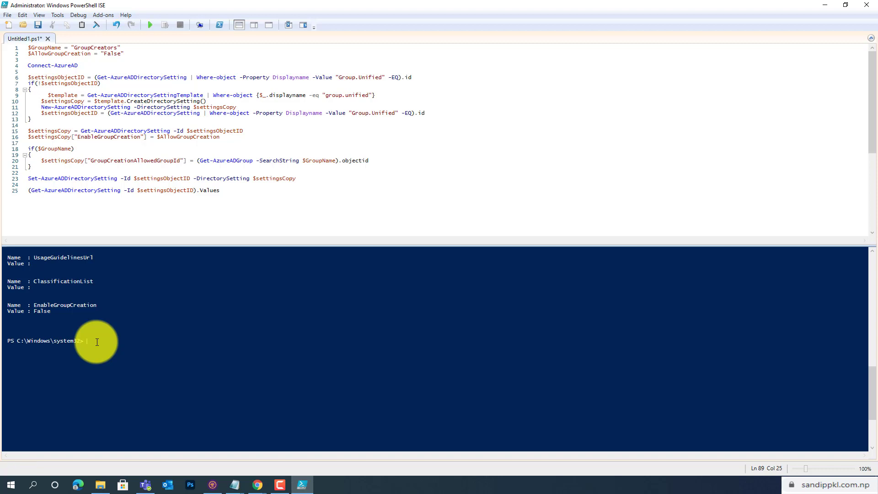
type("In")
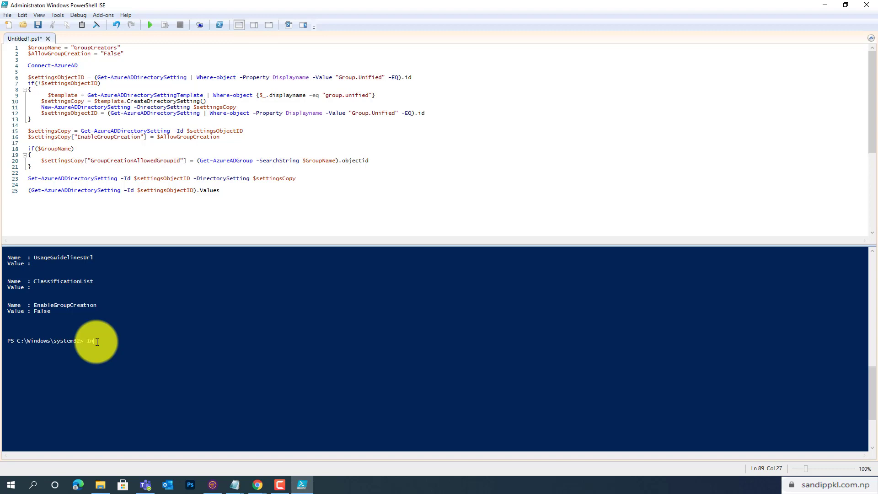
type("tall-Module")
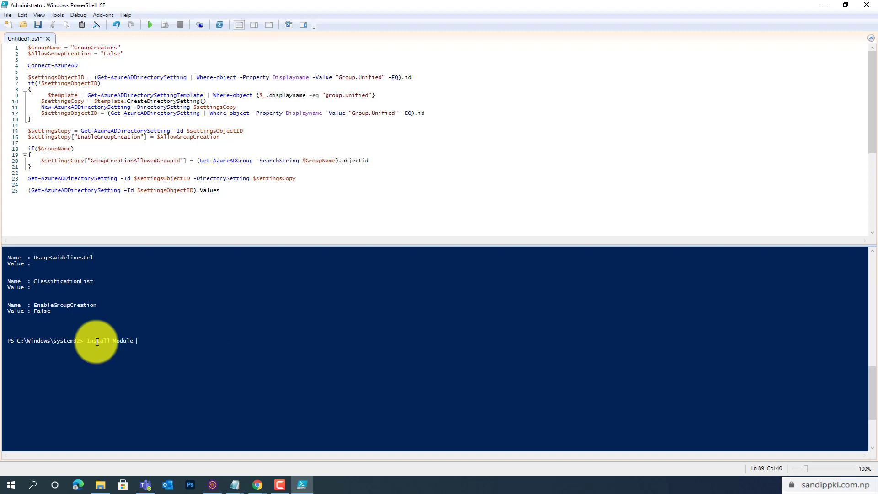
type("Azure")
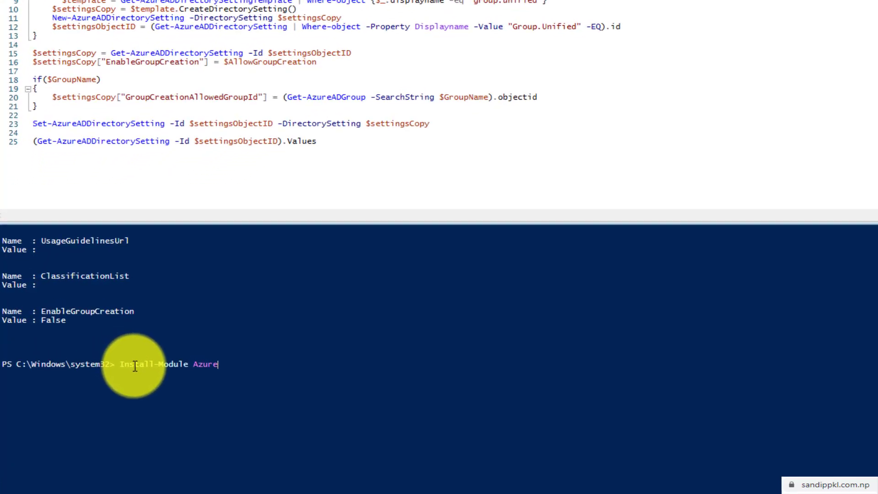
type("DP")
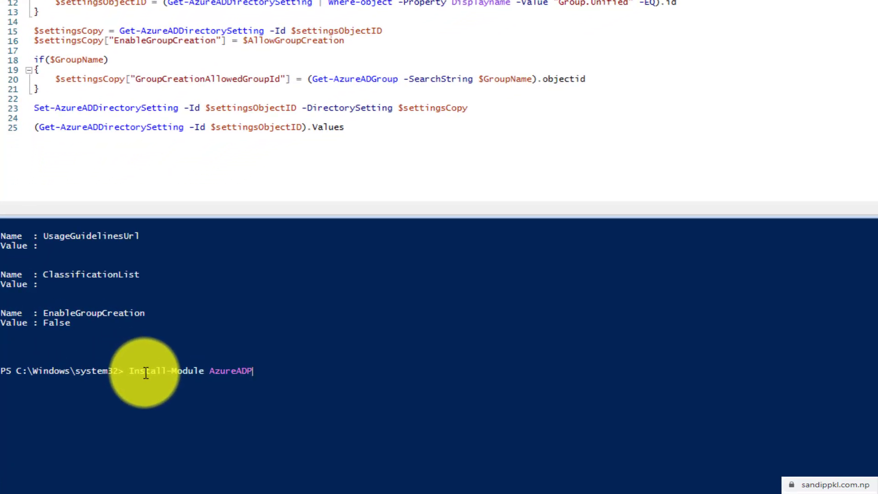
type("rev")
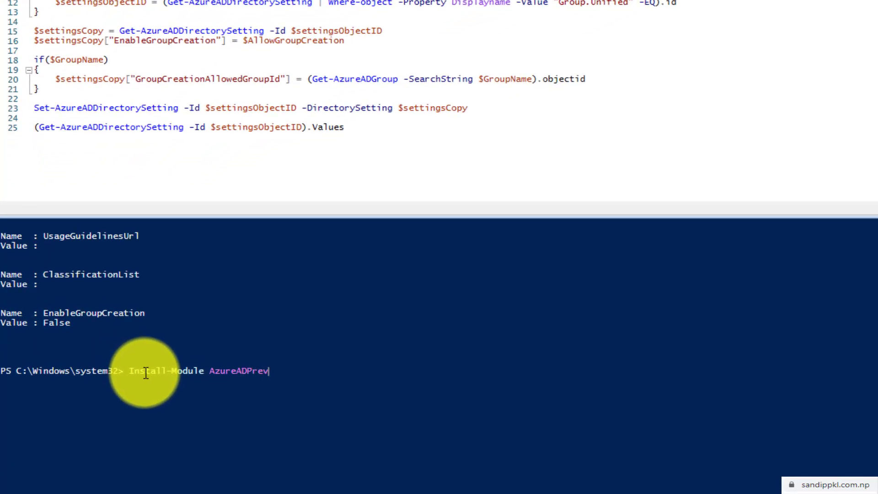
type("iew")
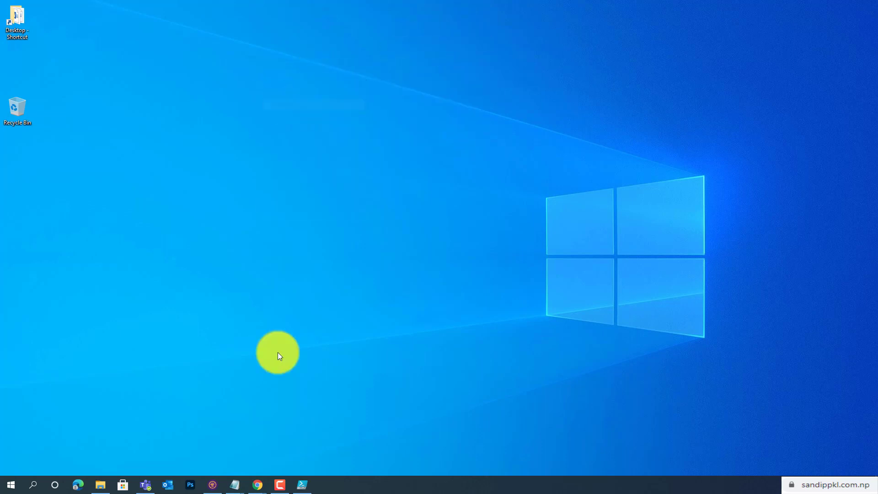
mouse_move(145, 485)
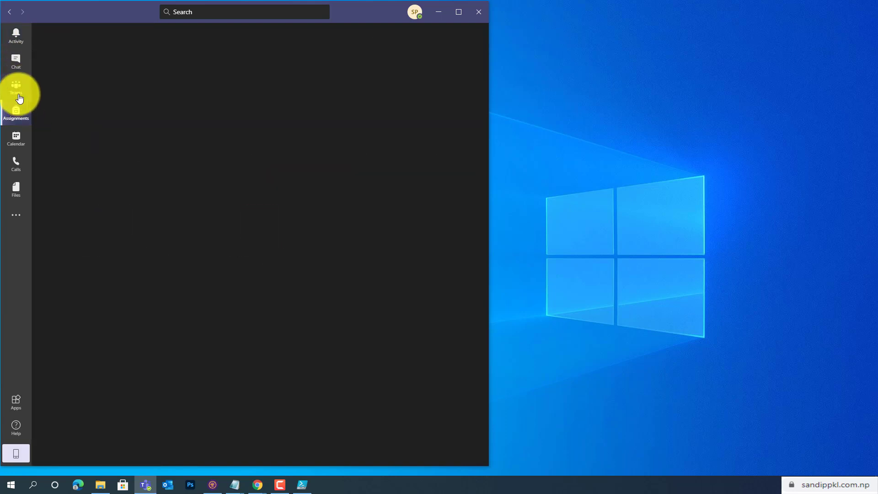
Show the join-or-create page in desktop Teams and reload the student's incognito web Teams page
left_click(16, 88)
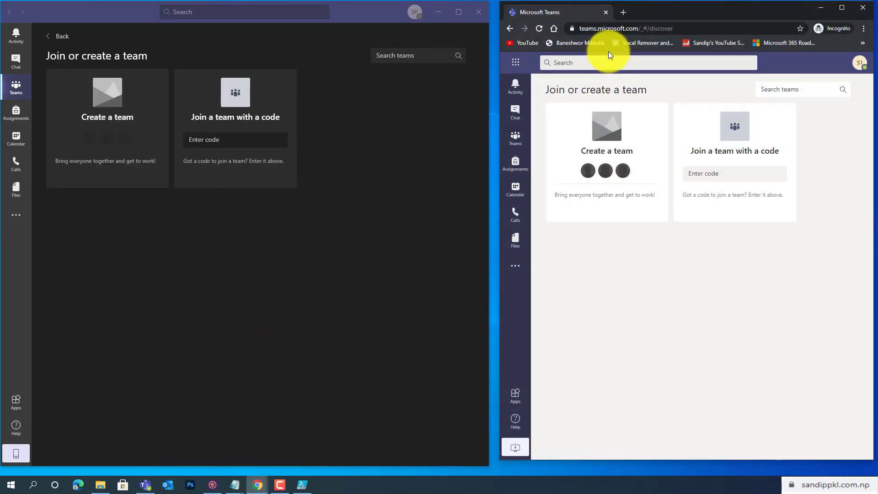
left_click(538, 28)
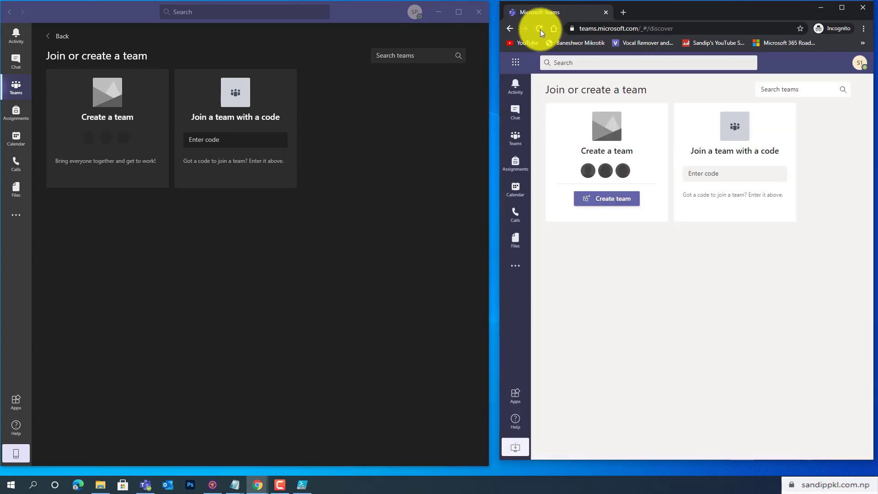
left_click(539, 28)
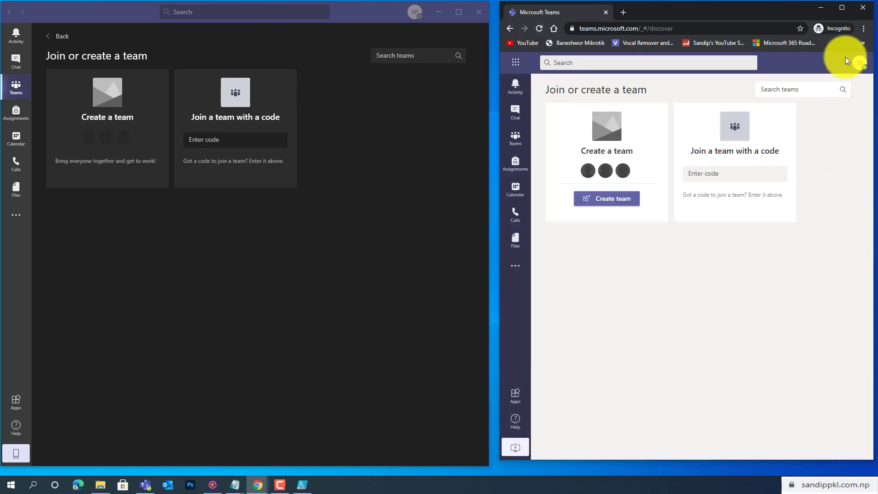
Sign the student account out of web Teams and close the sign-out tab
left_click(860, 62)
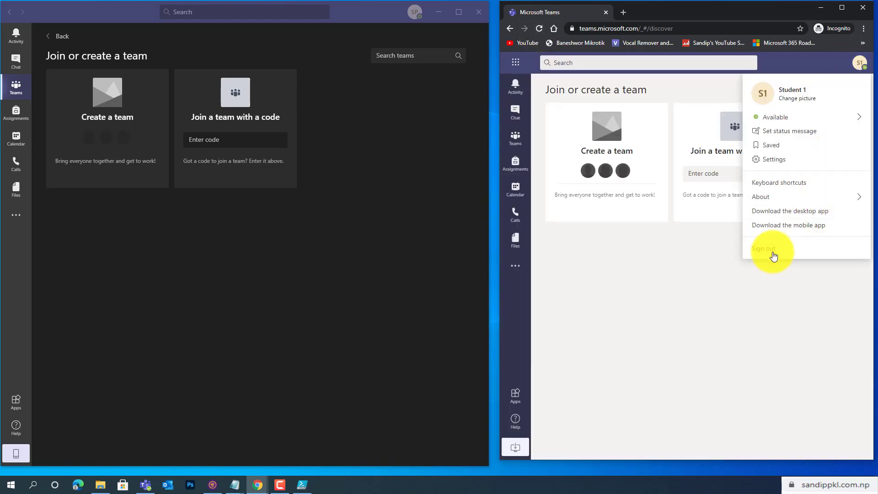
left_click(770, 248)
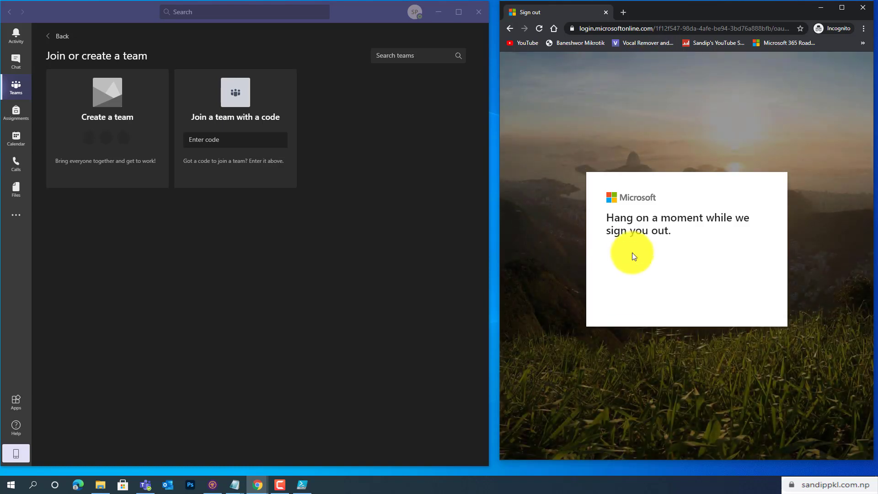
left_click(719, 12)
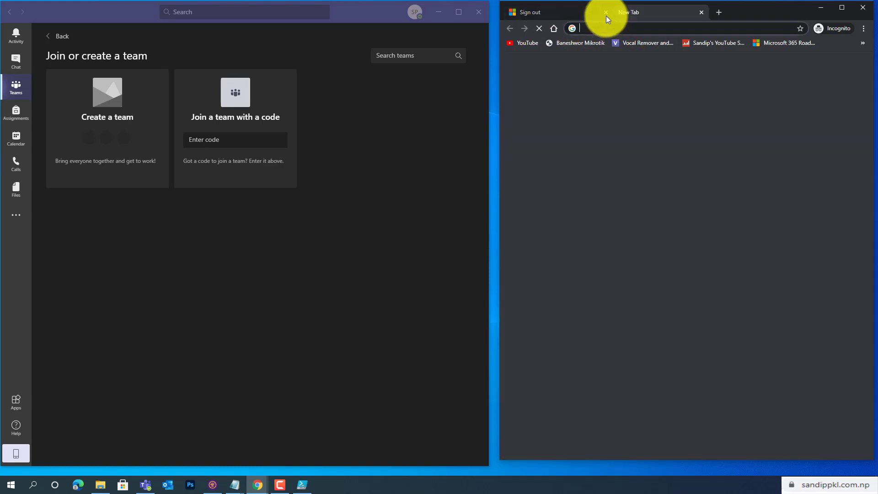
left_click(604, 12)
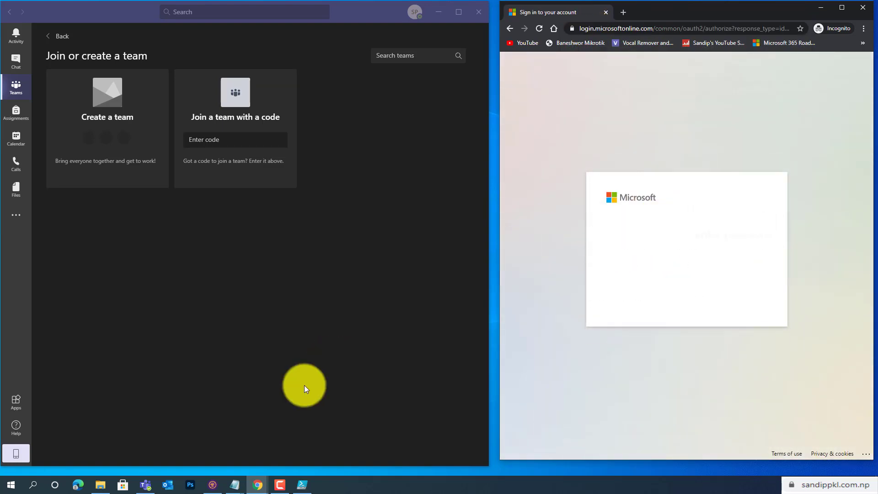
Sign back in as the student, stay signed in, and continue in the web app
left_click(630, 253)
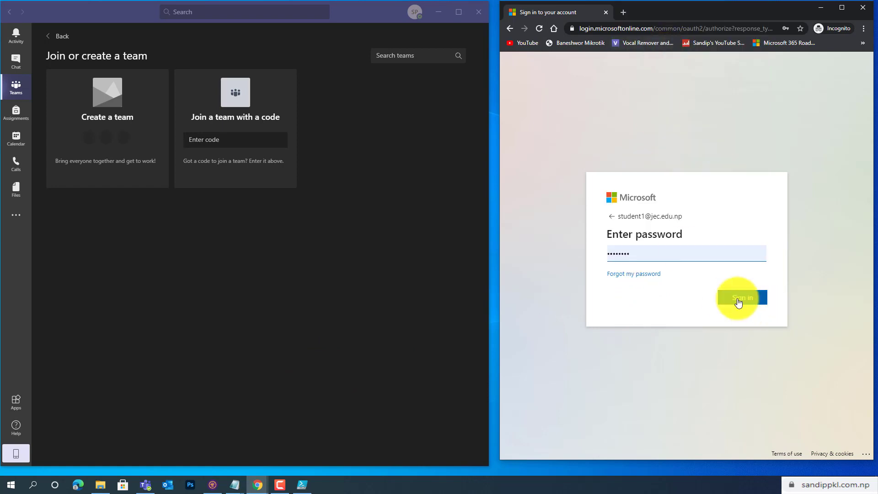
left_click(739, 297)
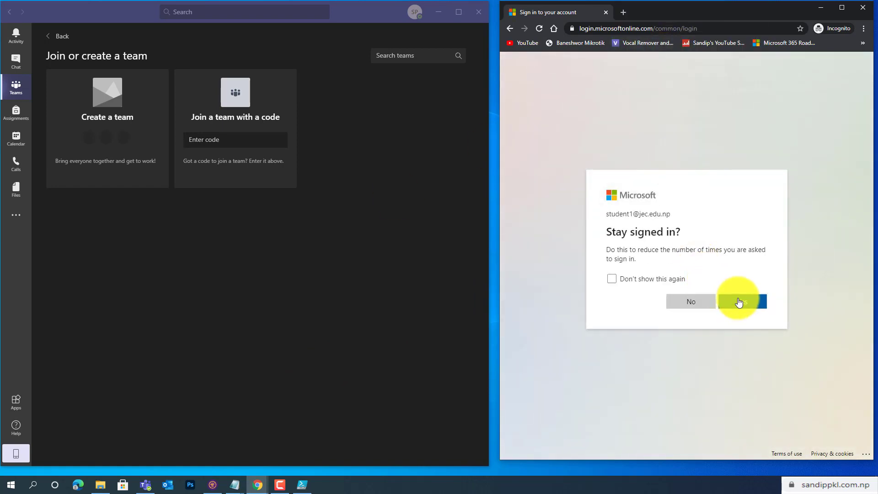
left_click(738, 301)
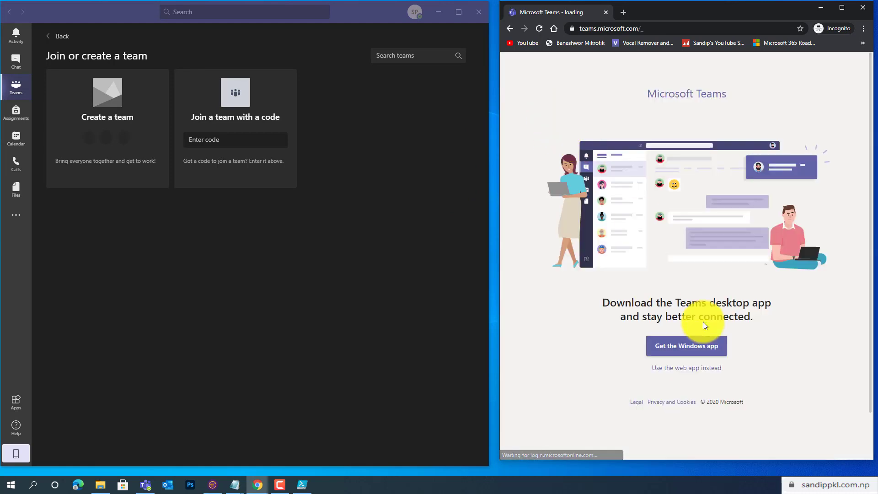
left_click(686, 367)
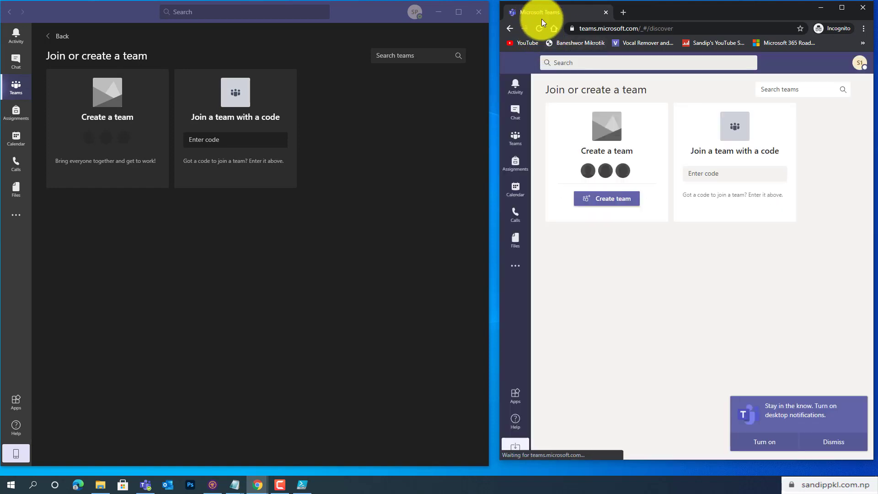
Reload the student's Teams page until only Join a team with a code remains, then focus the code box
left_click(538, 29)
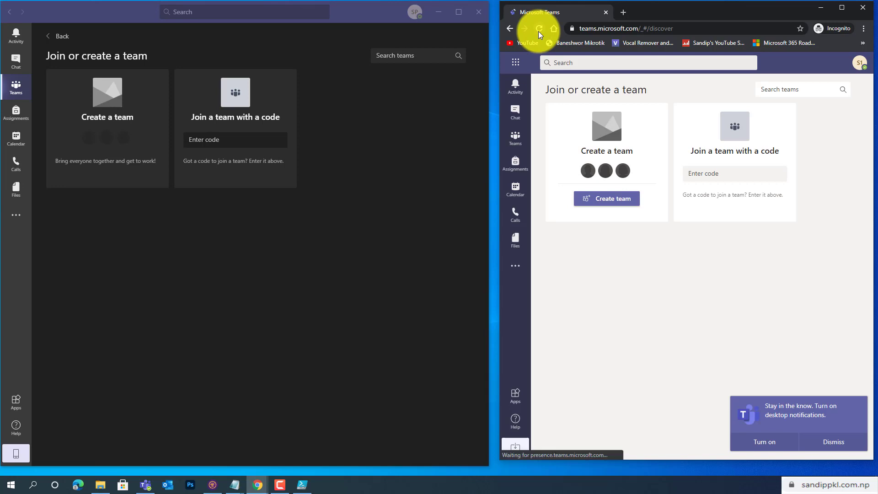
left_click(538, 29)
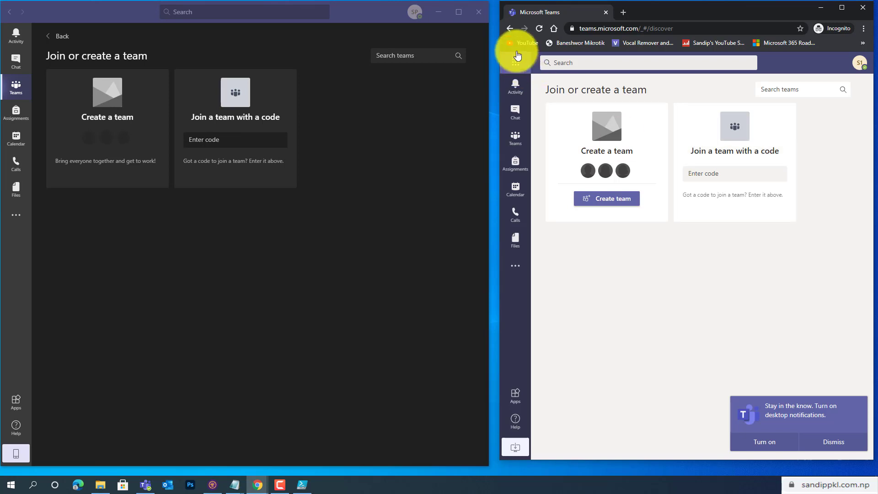
left_click(538, 28)
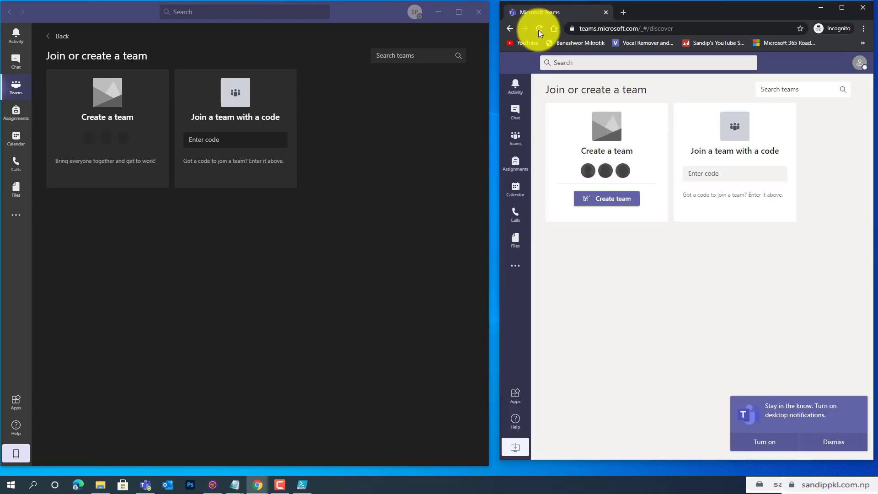
left_click(538, 28)
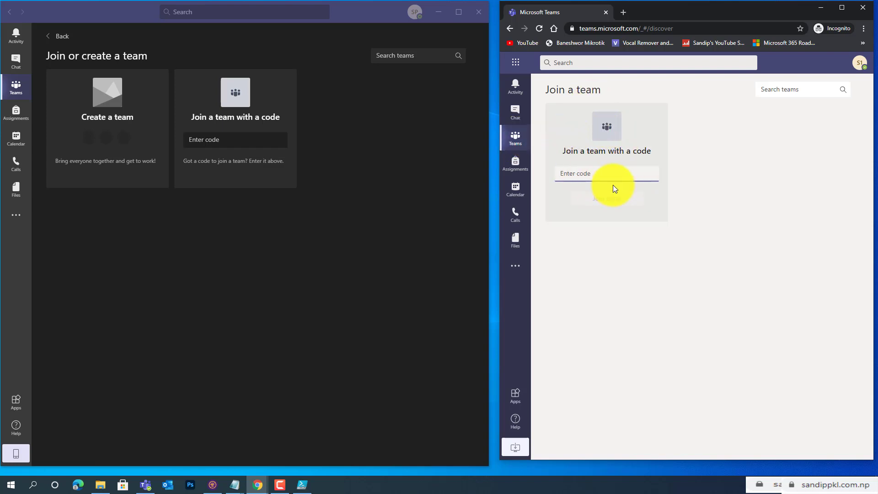
left_click(604, 172)
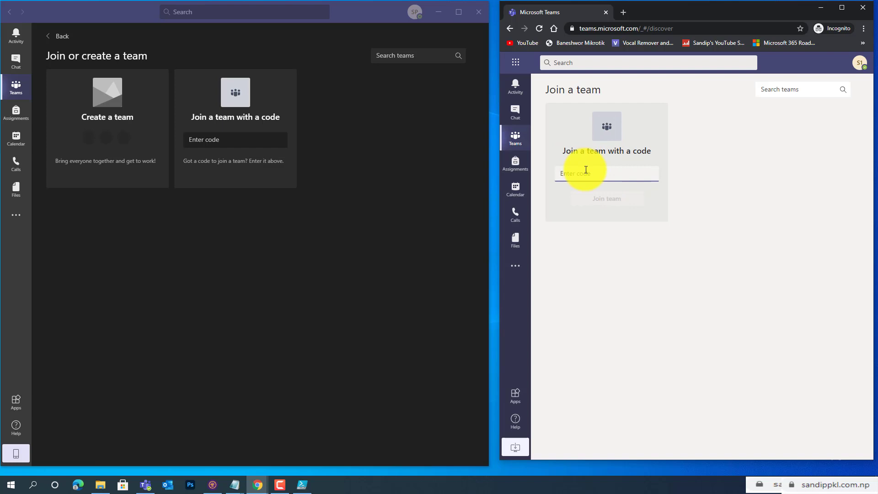